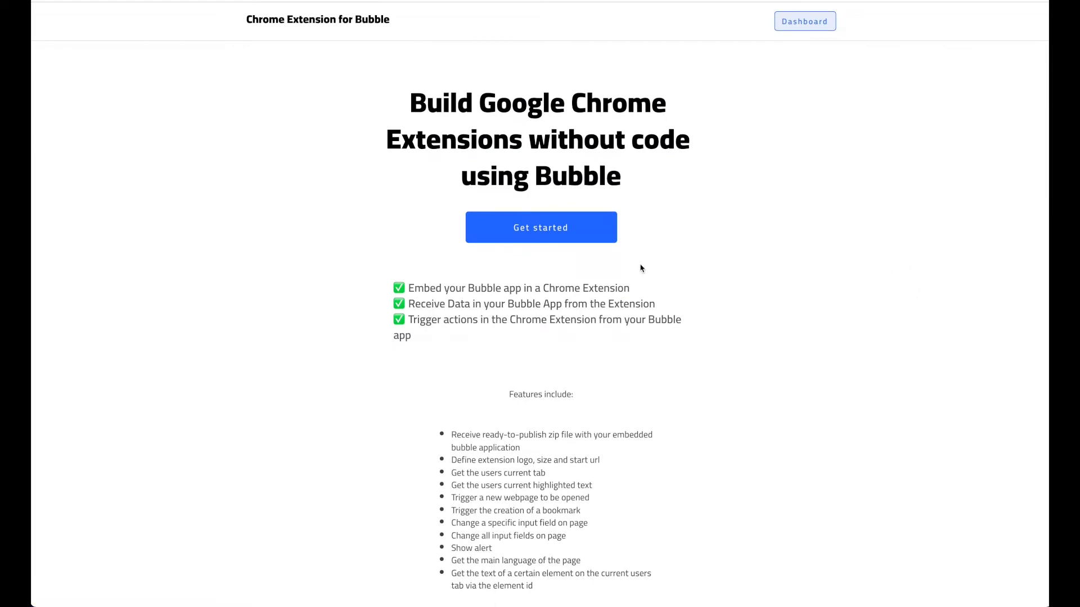
Scroll the Chrome Extension for Bubble page and show the installed extensions list.
{"action": "scroll", "scroll_direction": "down", "scroll_amount": 3}
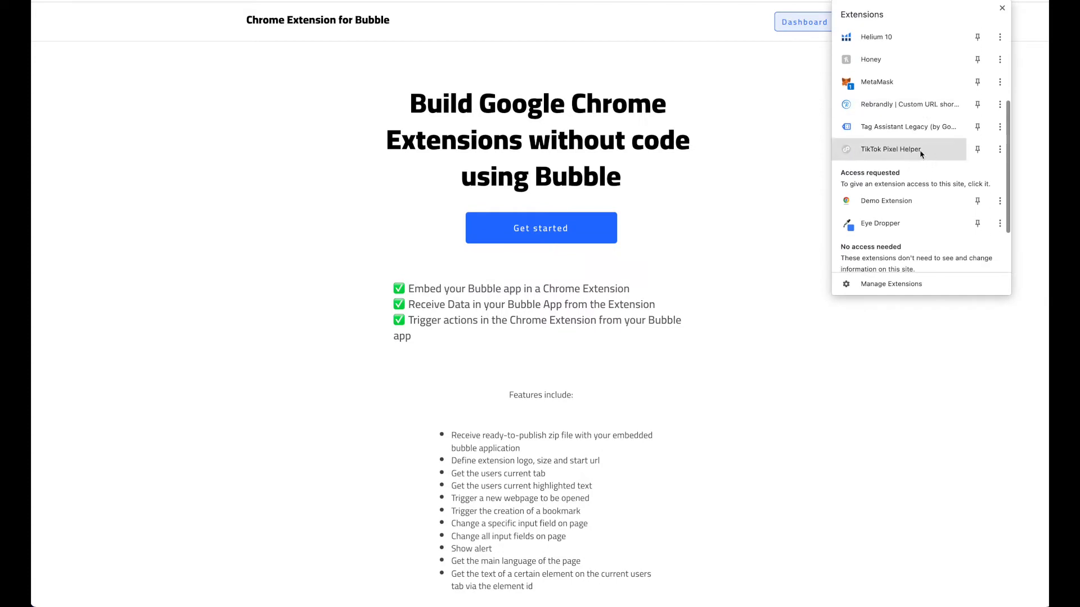
{"action": "scroll", "scroll_direction": "down", "scroll_amount": 3}
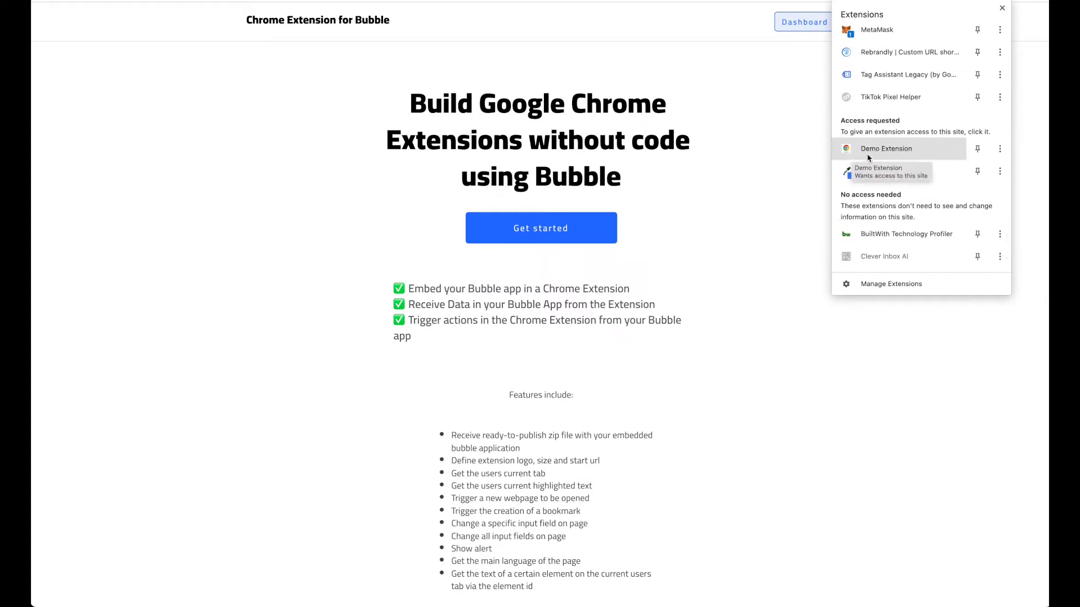
{"action": "mouse_move", "coordinate": [879, 156]}
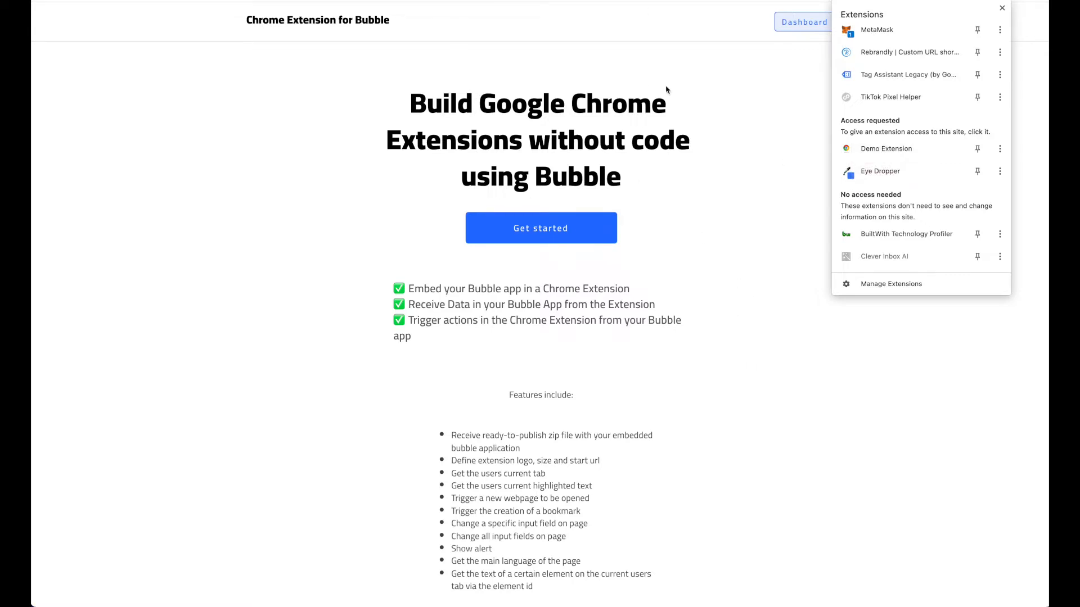
{"action": "mouse_move", "coordinate": [646, 82]}
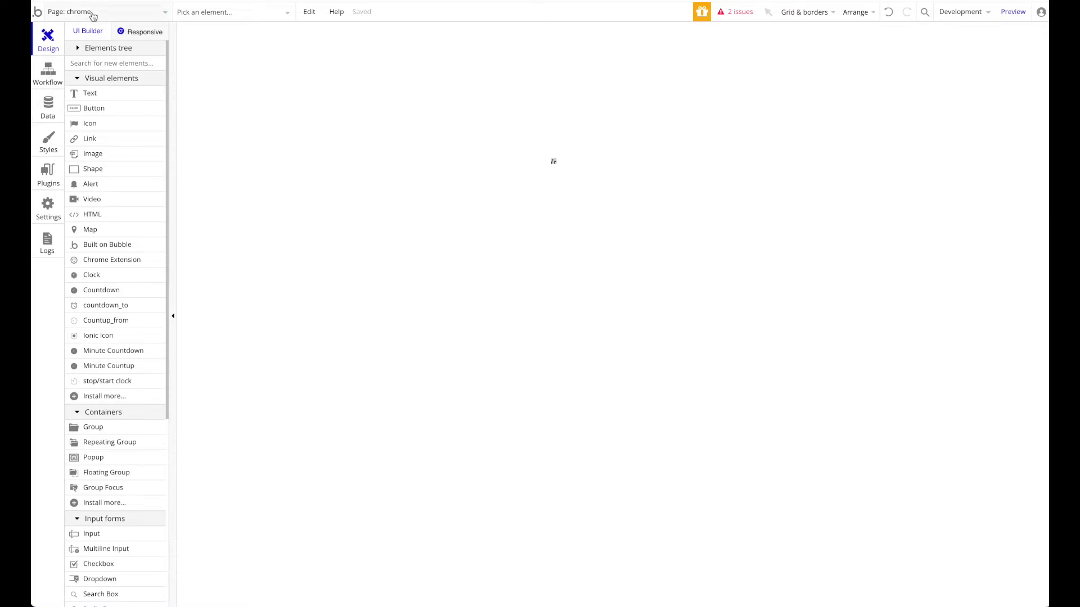
Switch to the 400×400 chrome page and give it a purple background colour.
{"action": "left_click", "coordinate": [103, 11]}
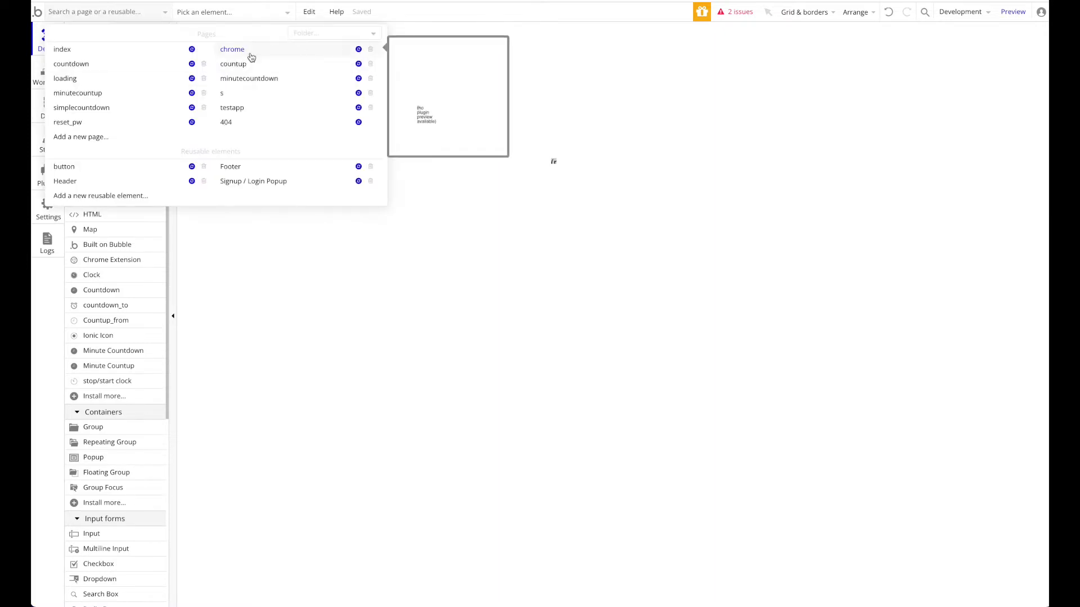
{"action": "left_click", "coordinate": [231, 48]}
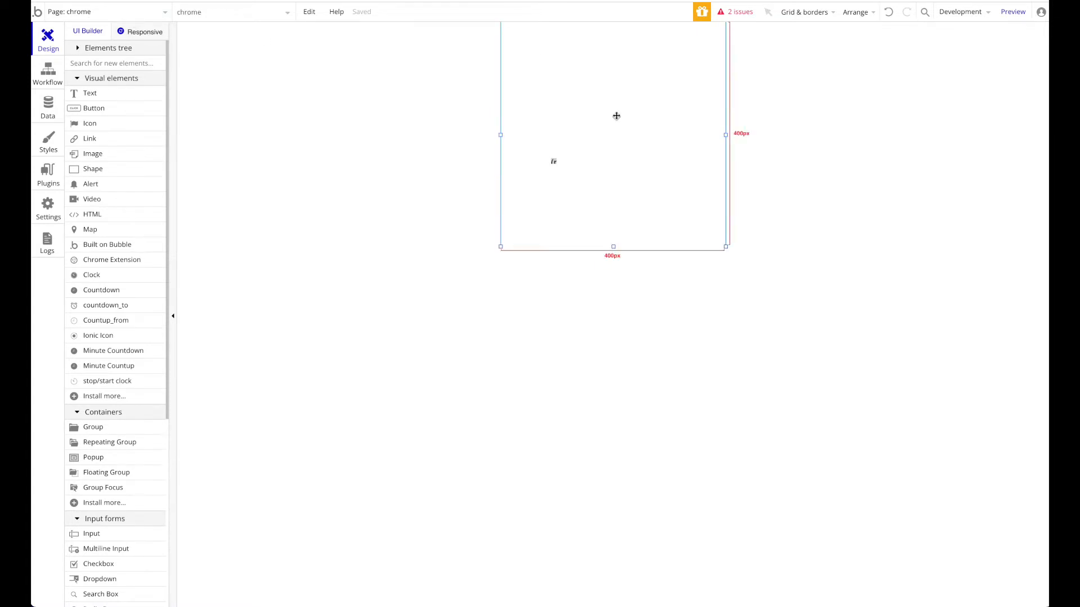
{"action": "mouse_move", "coordinate": [686, 78]}
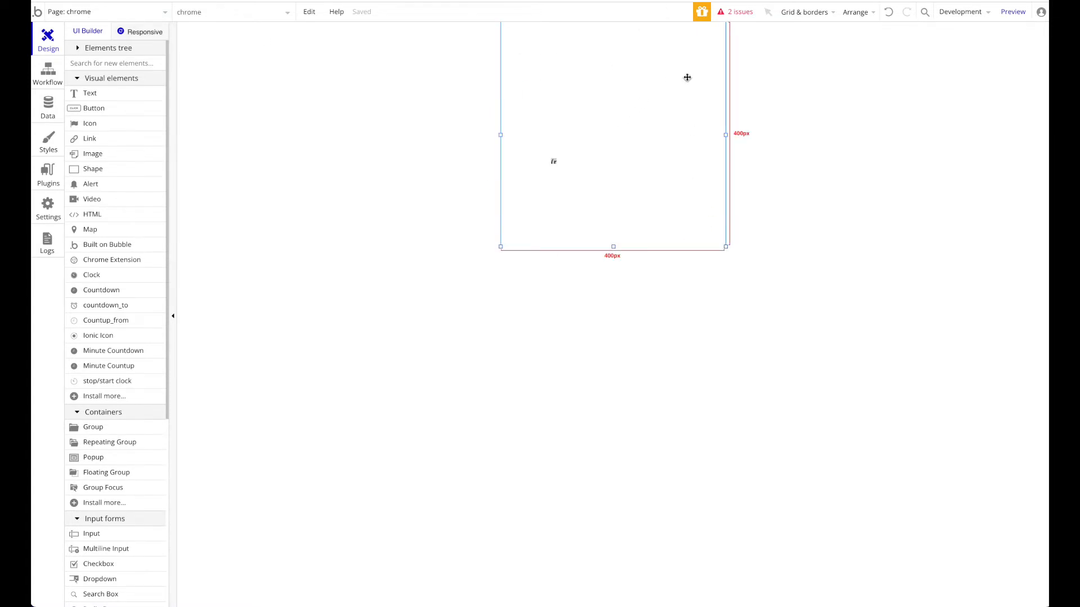
{"action": "mouse_move", "coordinate": [642, 54]}
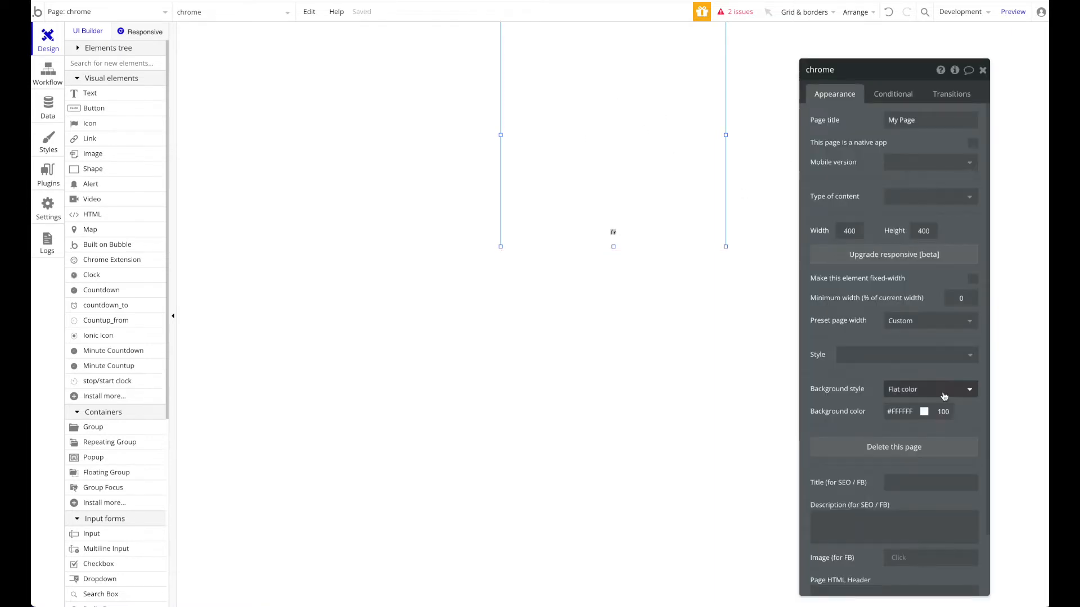
{"action": "left_click", "coordinate": [925, 411]}
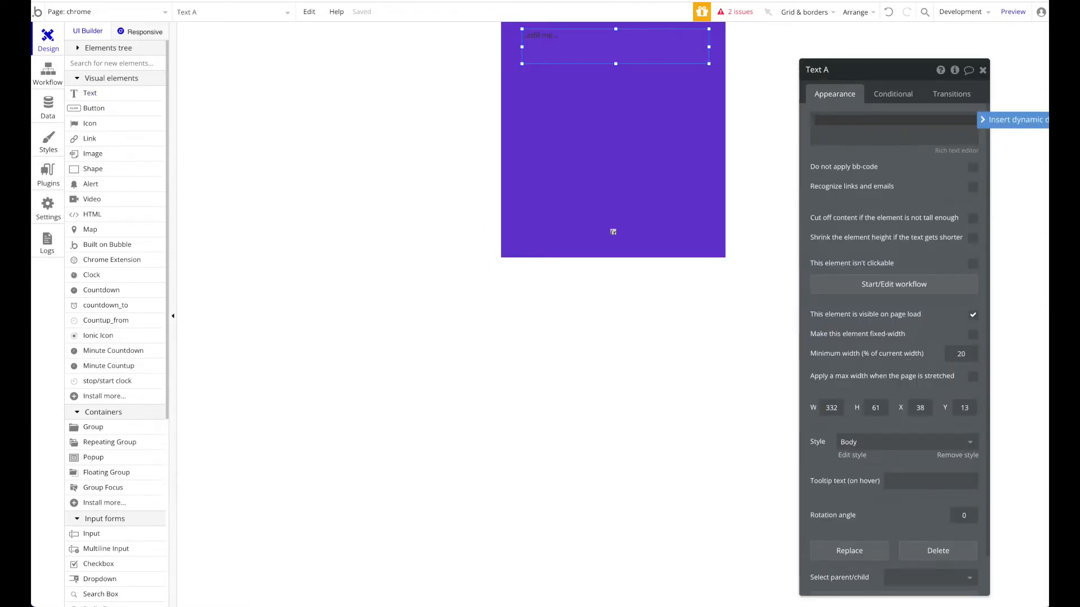
Make the text read 'Bookmarkly', detach its preset style and set it bold.
{"action": "type", "text": "Bookmarkly"}
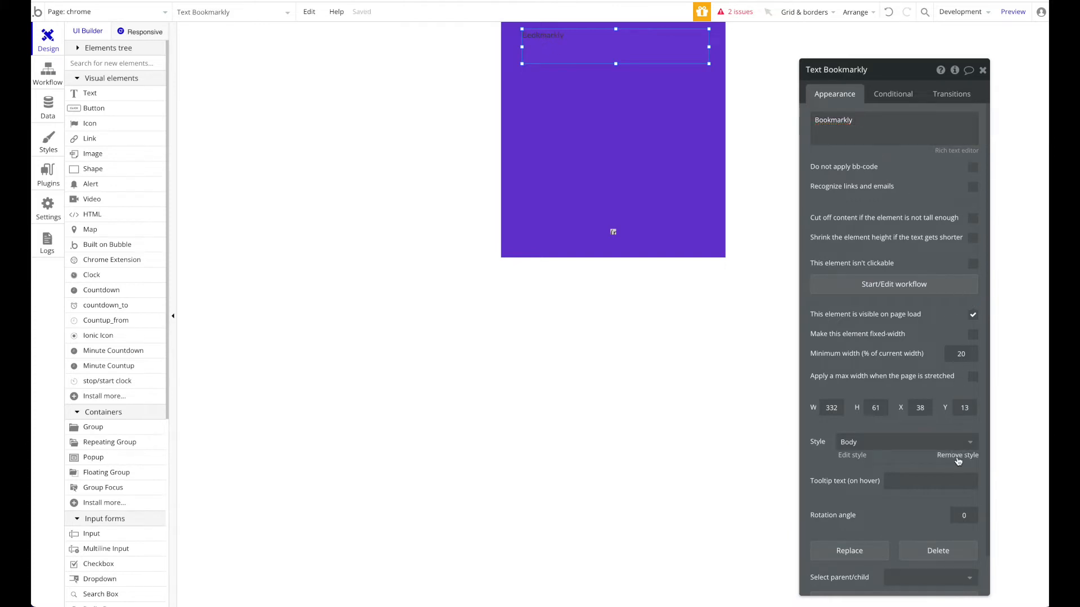
{"action": "left_click", "coordinate": [956, 454]}
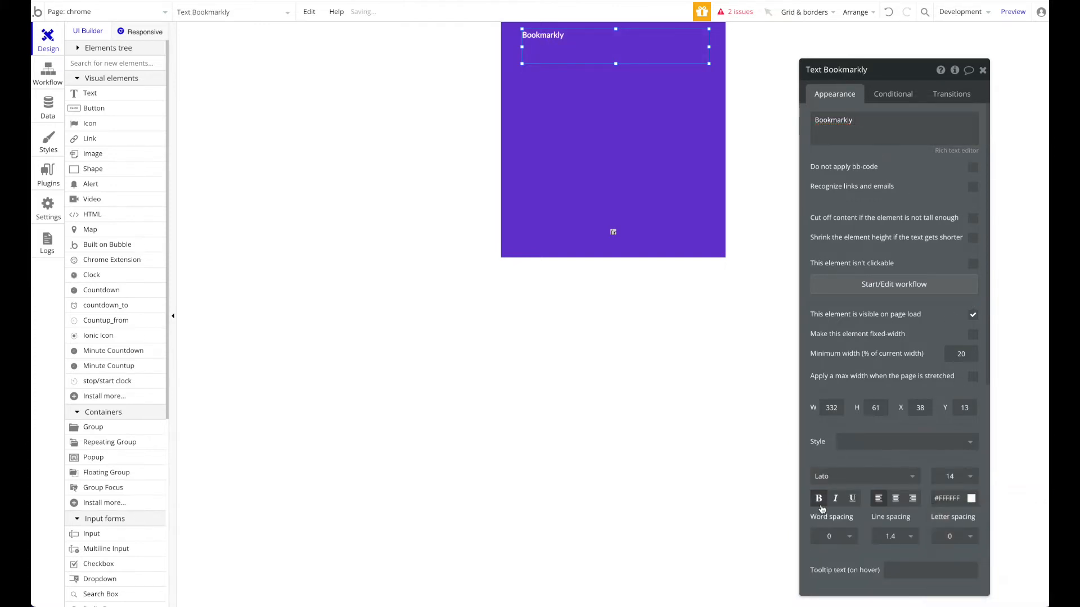
{"action": "left_click", "coordinate": [954, 476]}
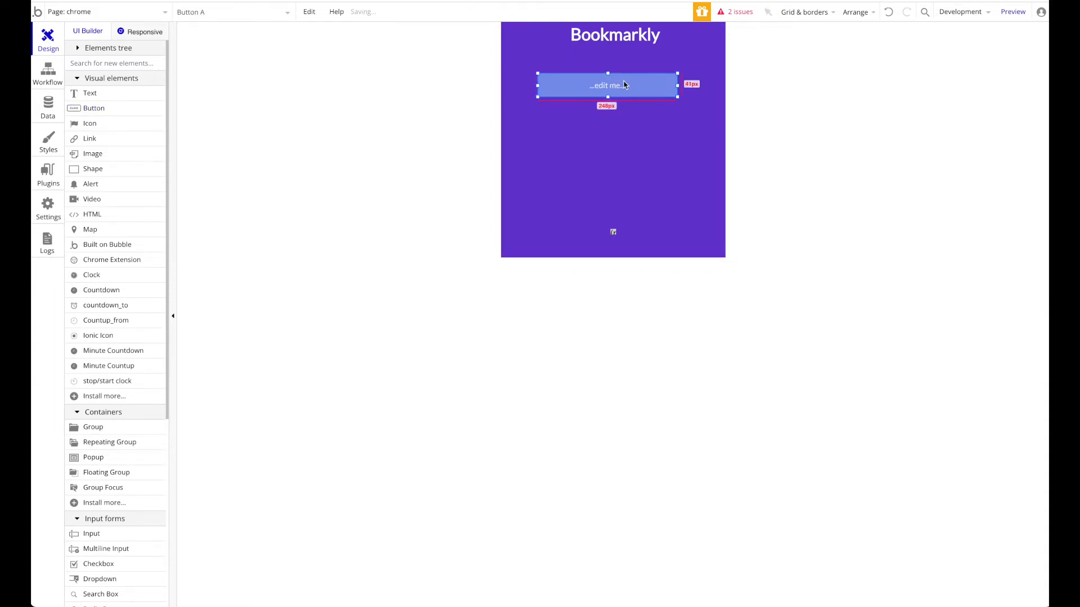
Label the button 'Add Current Tab to Bookmarks' via its properties.
{"action": "right_click", "coordinate": [606, 85]}
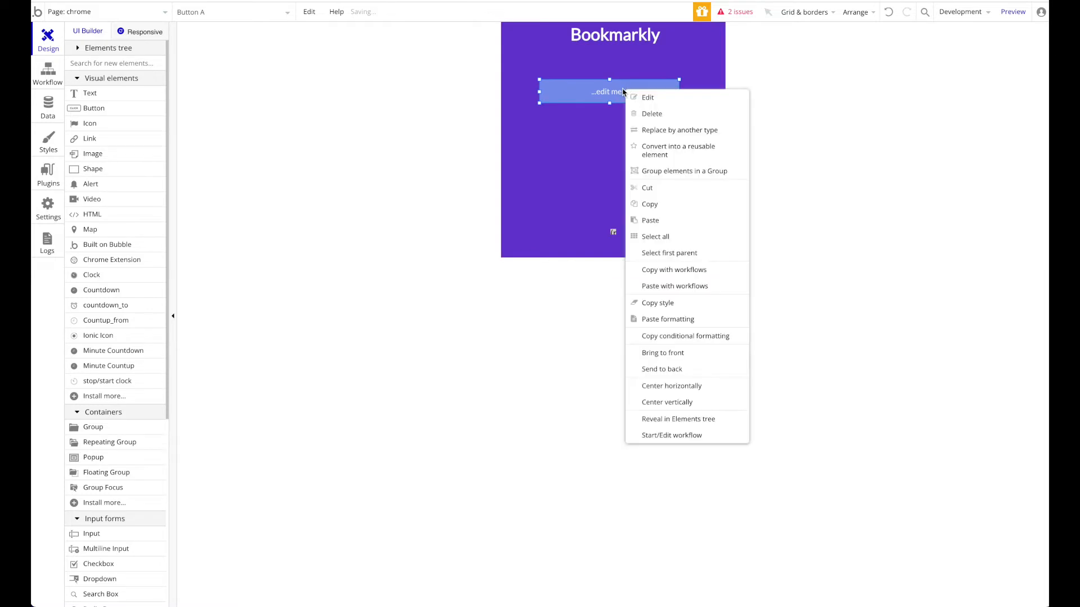
{"action": "left_click", "coordinate": [648, 97]}
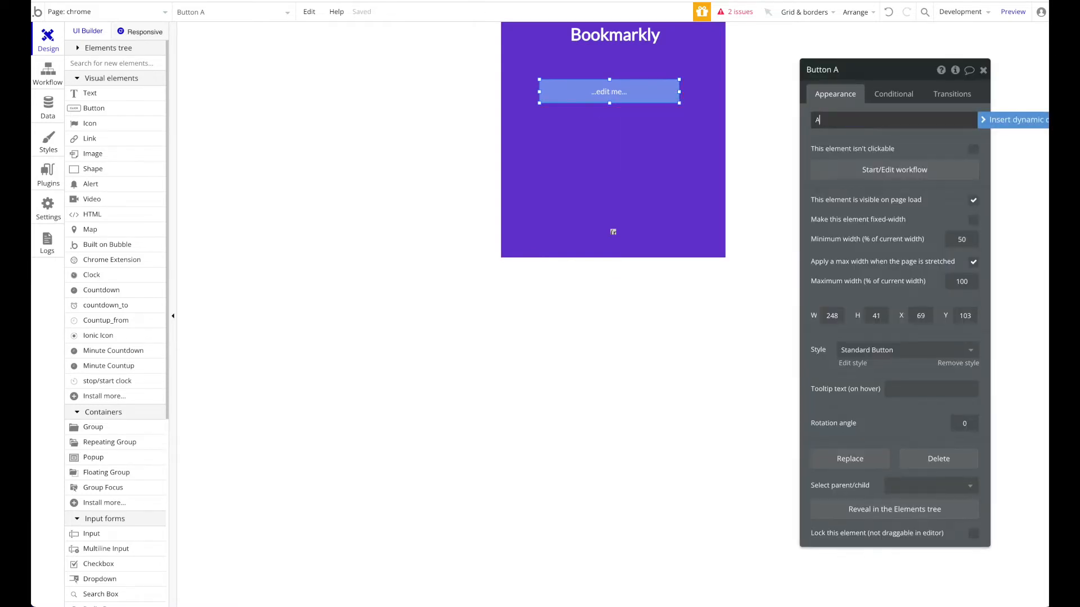
{"action": "type", "text": "Add Current URL to"}
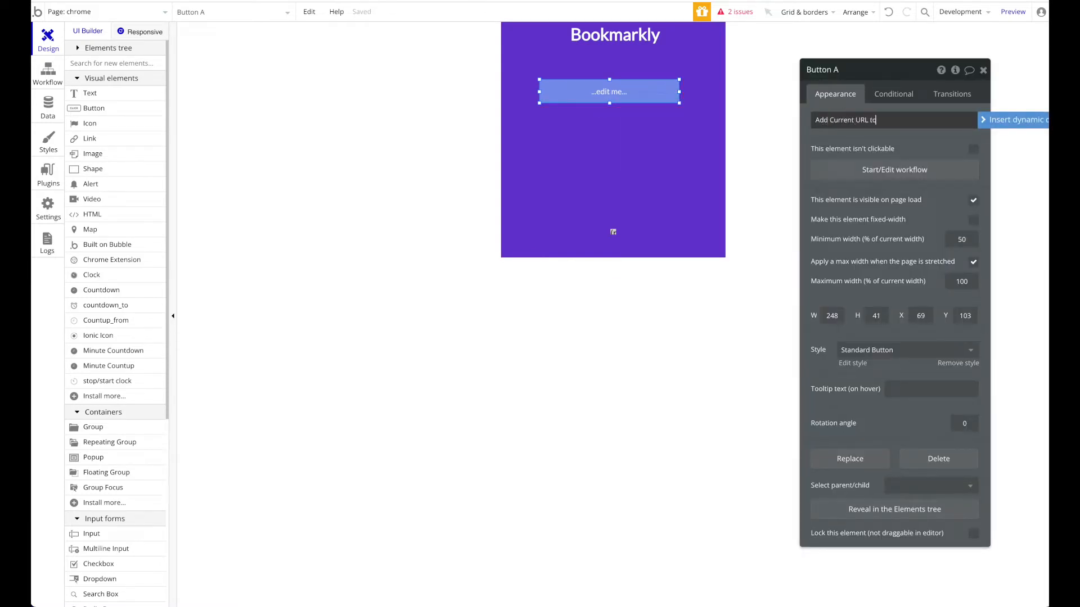
{"action": "type", "text": "Bookmarks"}
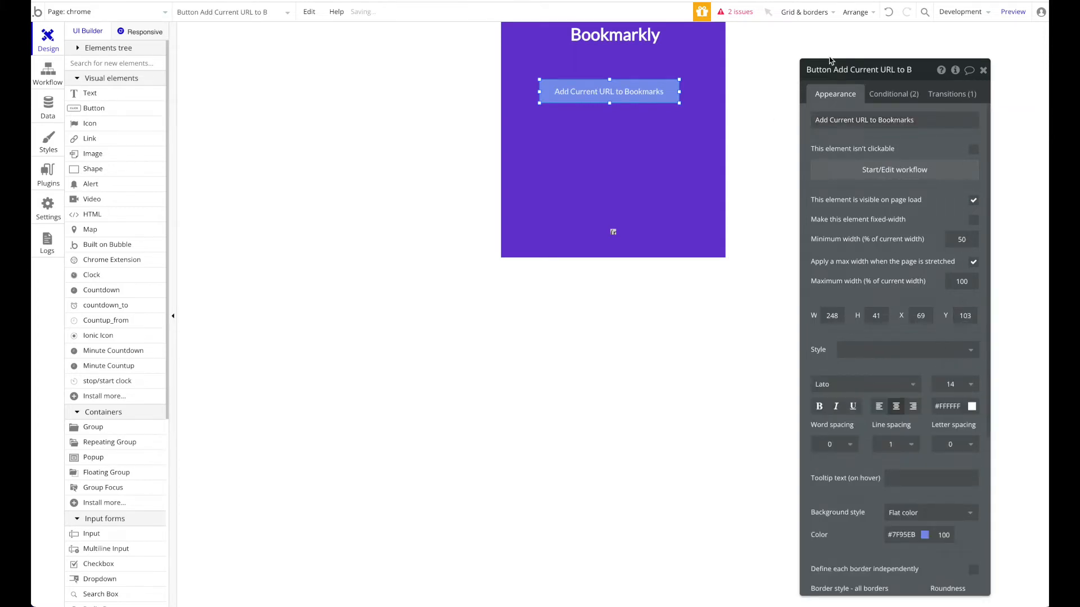
{"action": "left_click", "coordinate": [864, 119]}
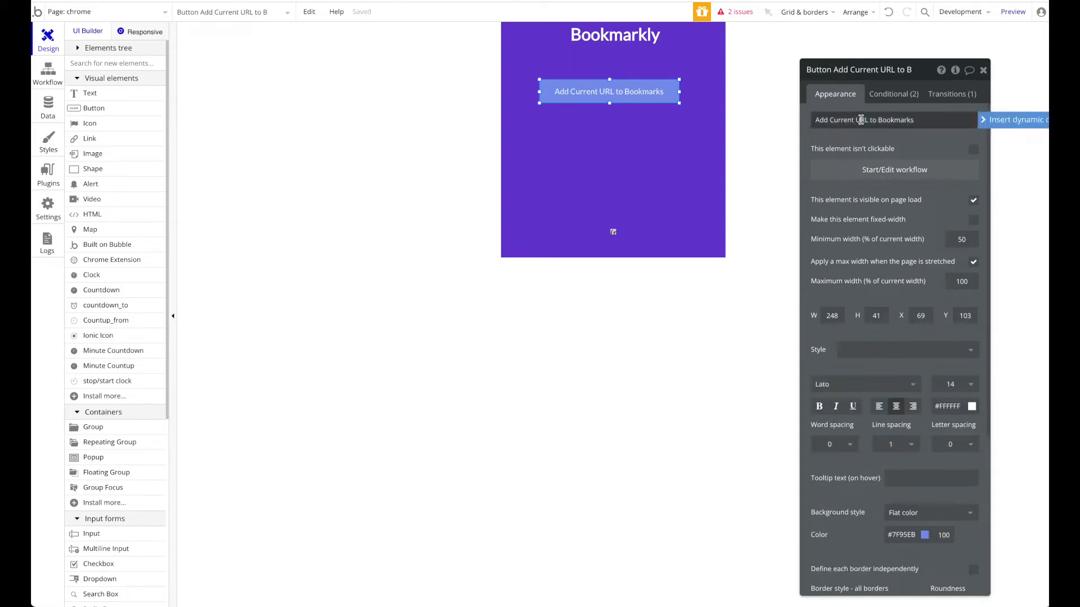
{"action": "type", "text": "TAb"}
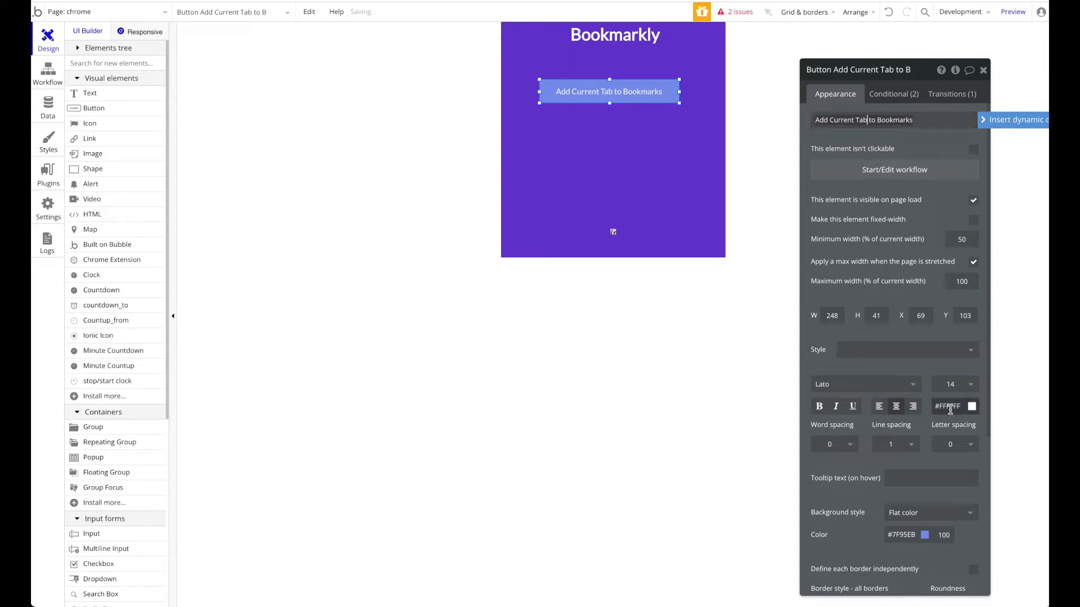
Set the button label to Lato at size 16.
{"action": "left_click", "coordinate": [861, 385]}
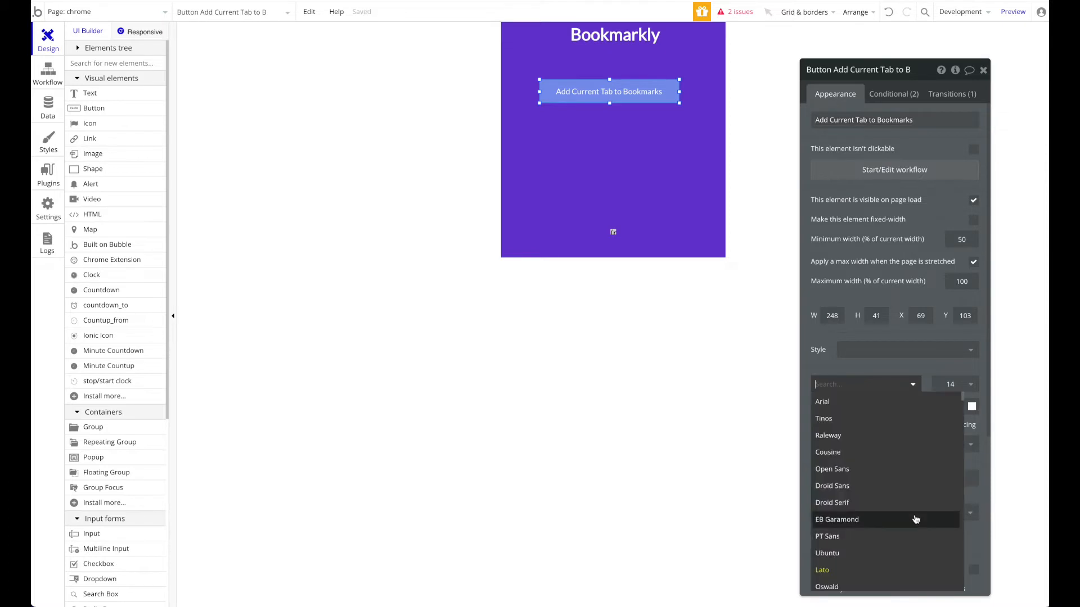
{"action": "left_click", "coordinate": [821, 569]}
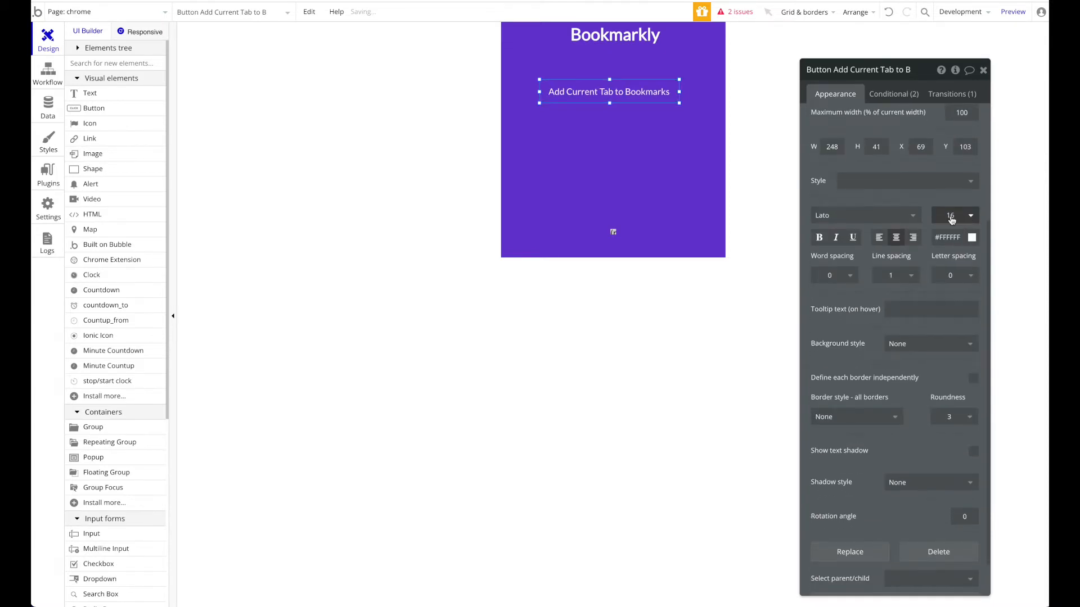
{"action": "left_click", "coordinate": [856, 417]}
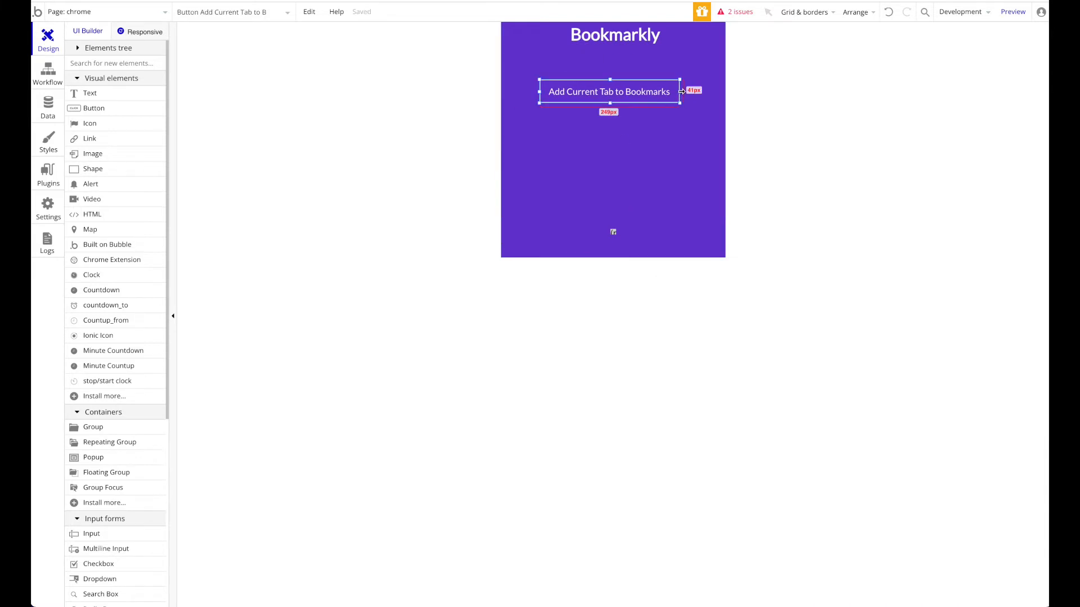
{"action": "left_click", "coordinate": [609, 91]}
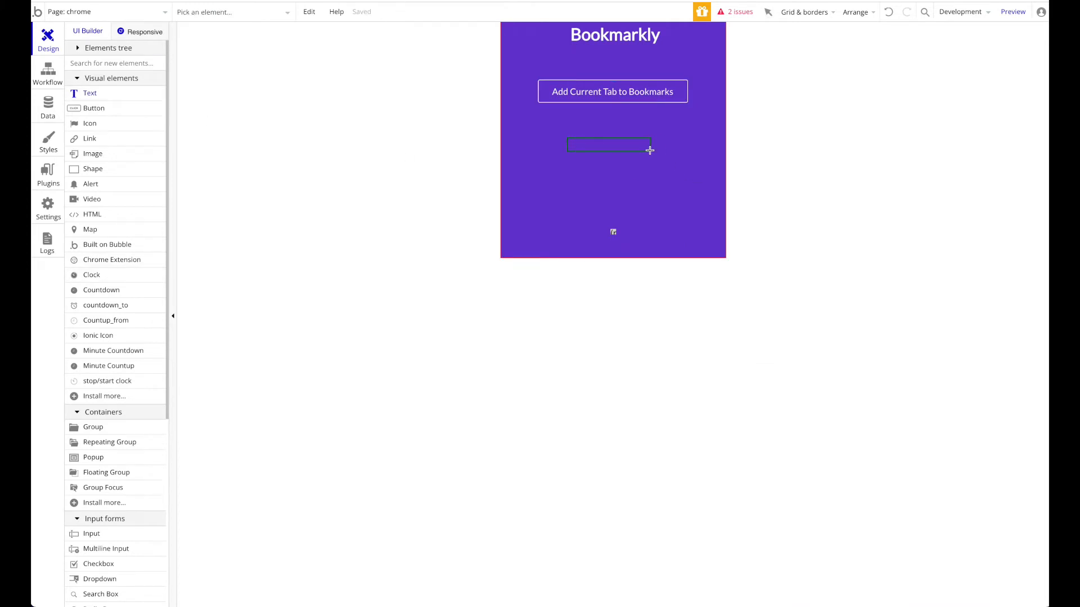
Add a centred 'My Recent Bookmarks' heading below the button, then go to Data.
{"action": "left_click", "coordinate": [610, 145]}
{"action": "type", "text": "My Recent Bookmarks"}
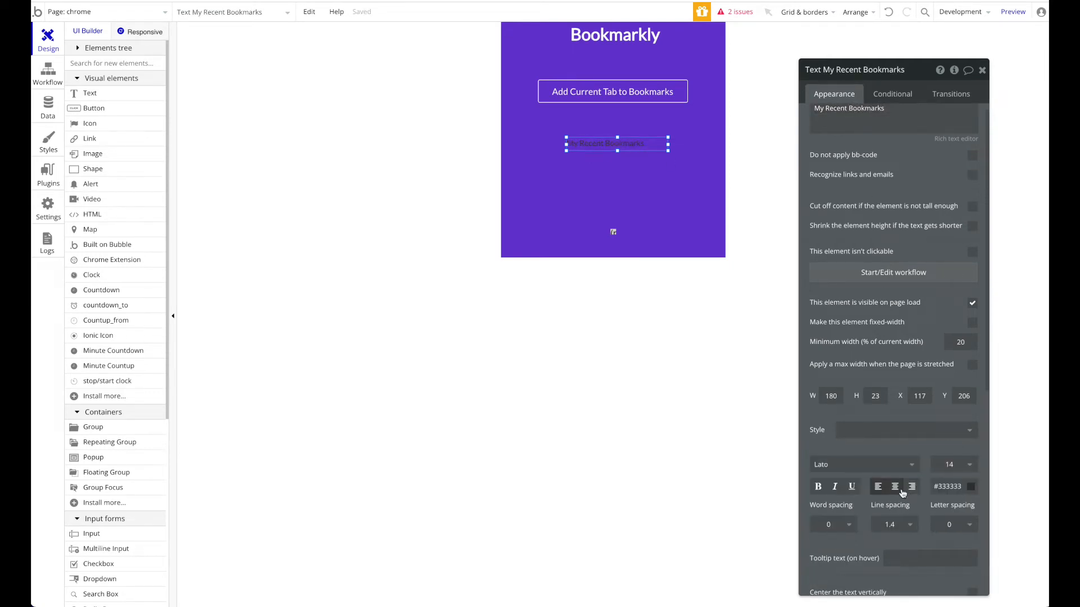
{"action": "left_click", "coordinate": [954, 487]}
{"action": "type", "text": "#FFFFFF"}
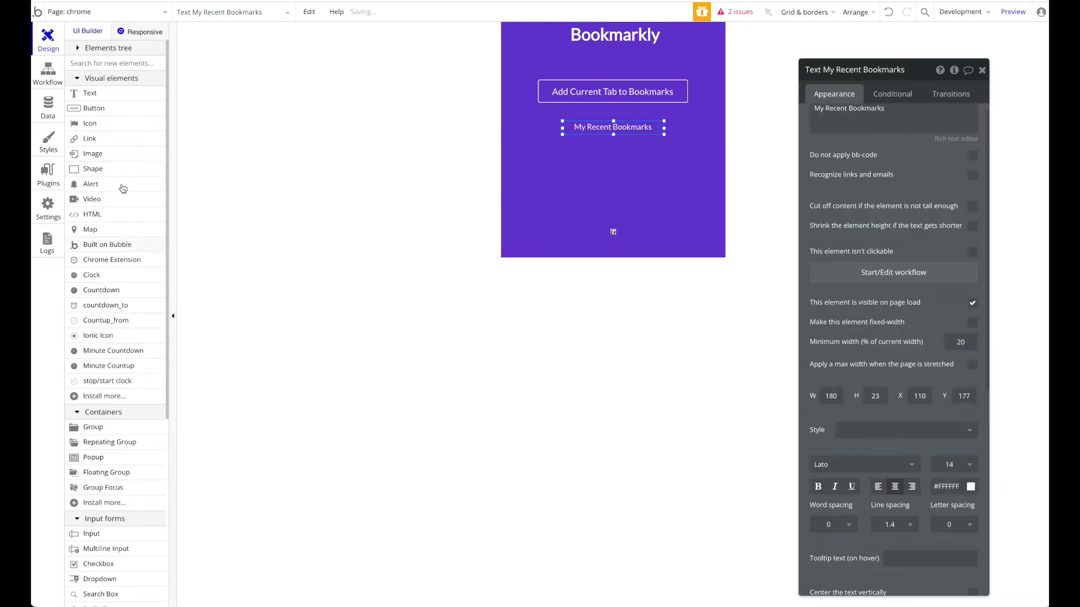
{"action": "left_click", "coordinate": [48, 107]}
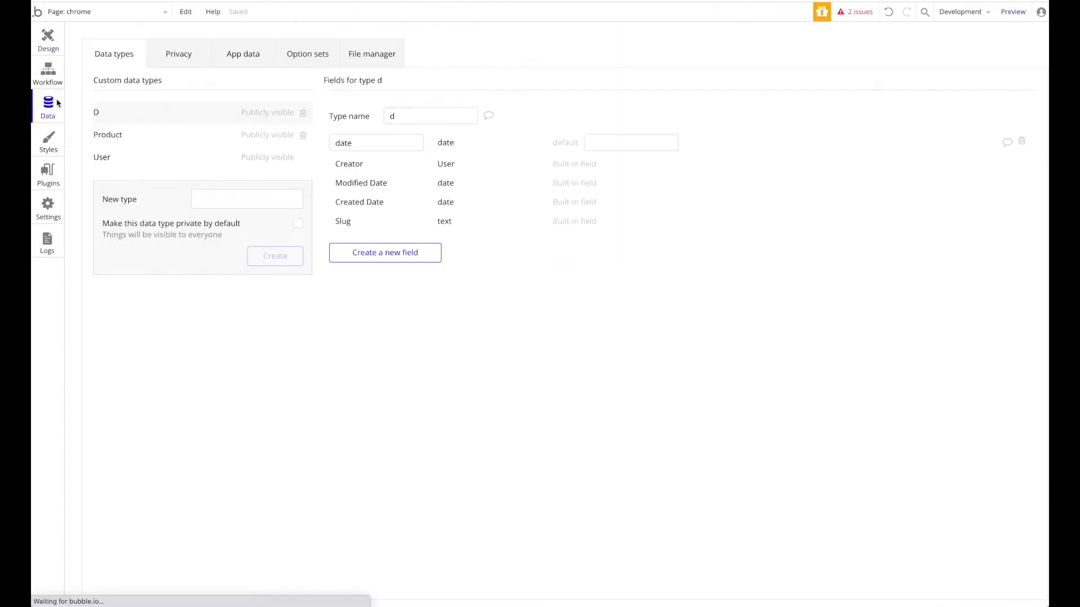
Create a 'bookmark' data type with a url text field, then return to Design.
{"action": "type", "text": "bo"}
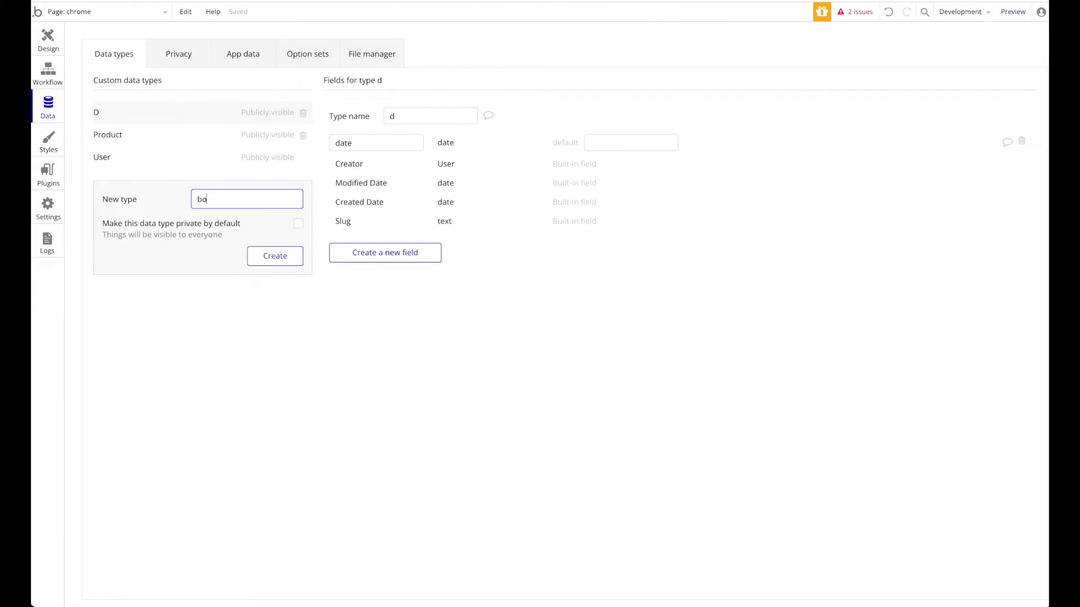
{"action": "left_click", "coordinate": [274, 255]}
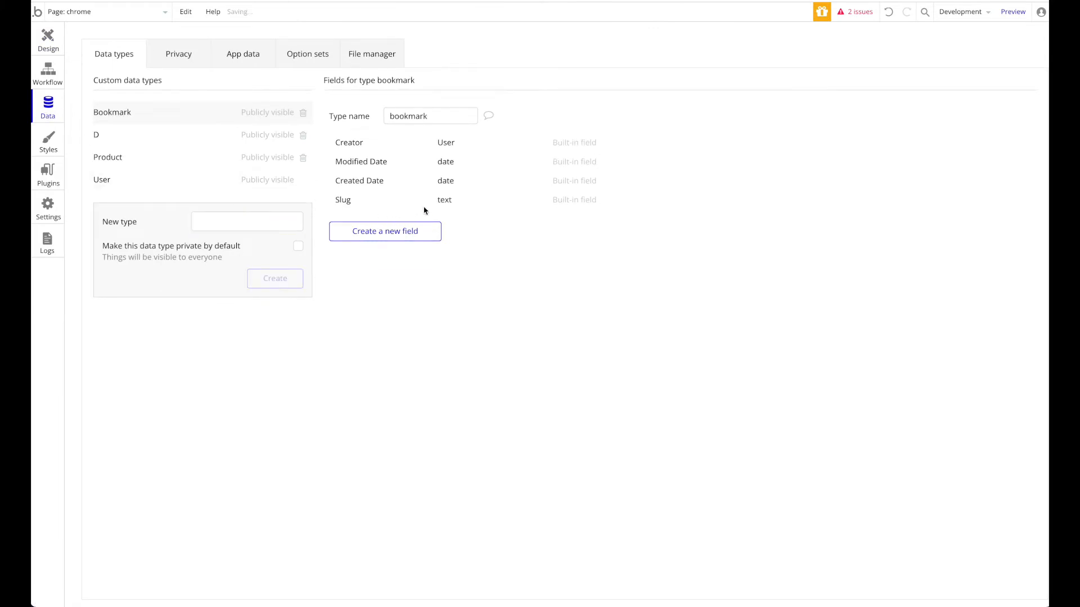
{"action": "left_click", "coordinate": [385, 231]}
{"action": "type", "text": "url"}
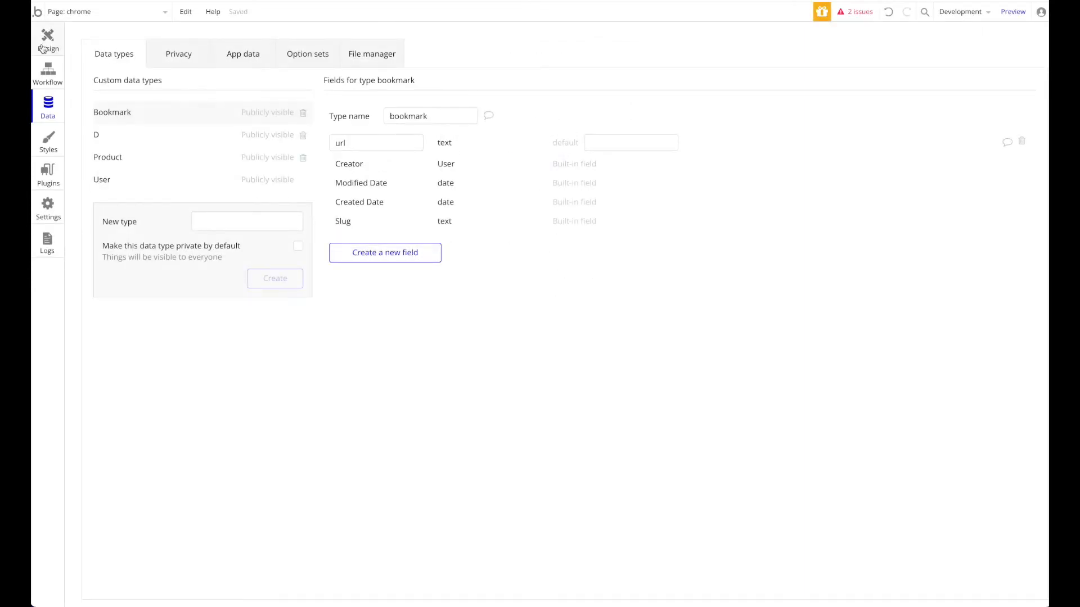
{"action": "left_click", "coordinate": [47, 40]}
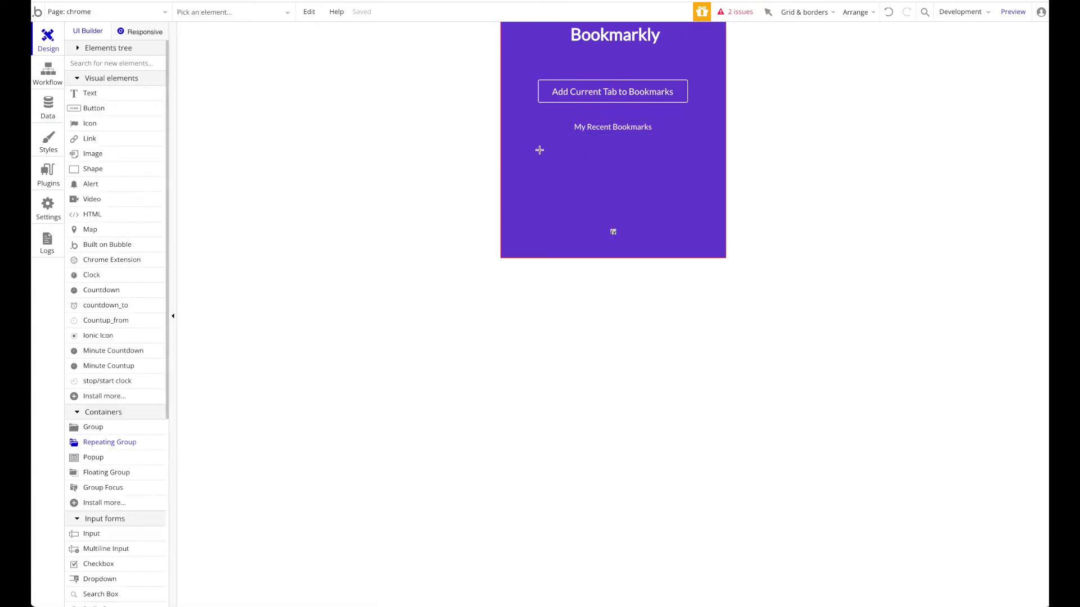
Set the repeating group's content type to bookmark with a Search for bookmarks data source.
{"action": "right_click", "coordinate": [541, 150]}
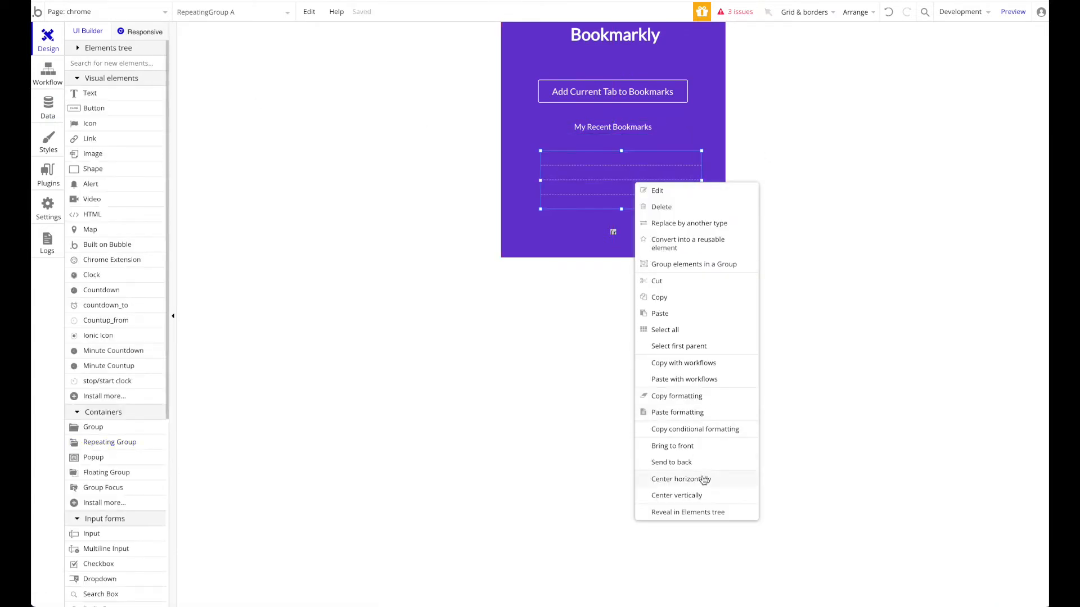
{"action": "left_click", "coordinate": [656, 190]}
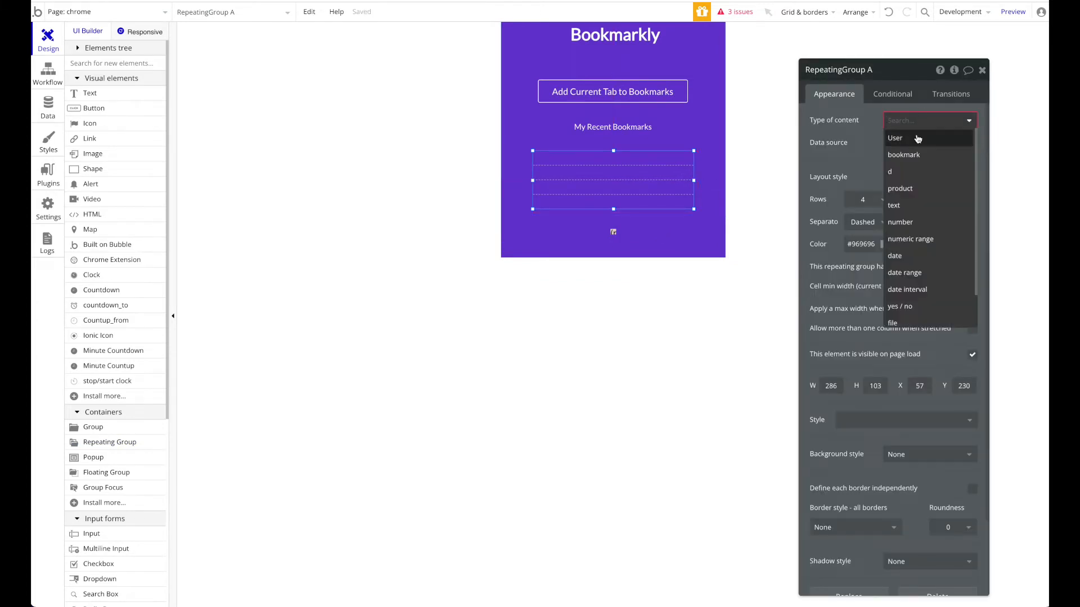
{"action": "left_click", "coordinate": [903, 154]}
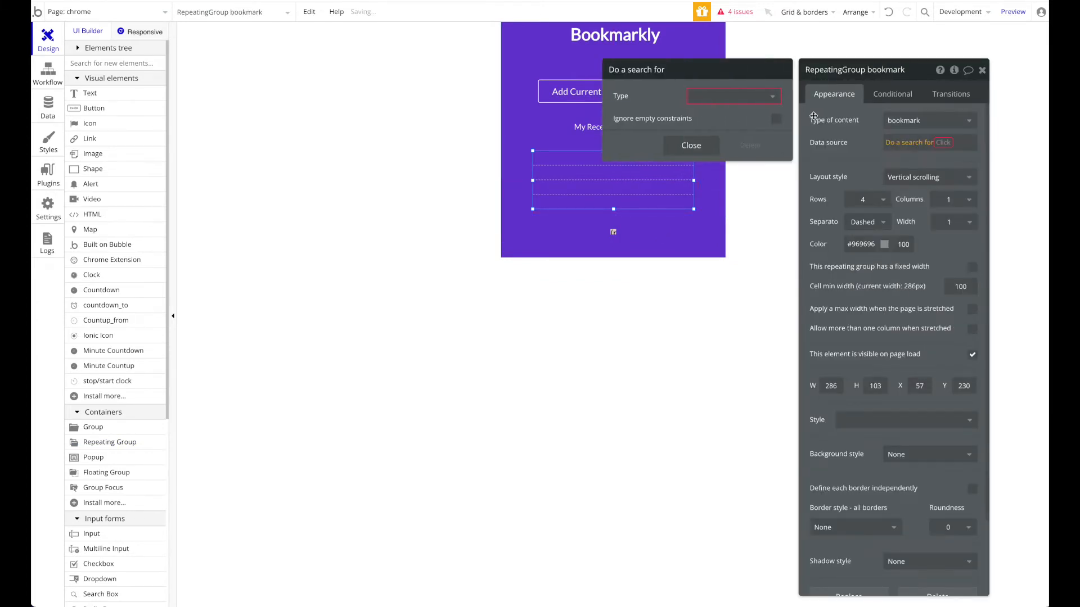
{"action": "left_click", "coordinate": [734, 95]}
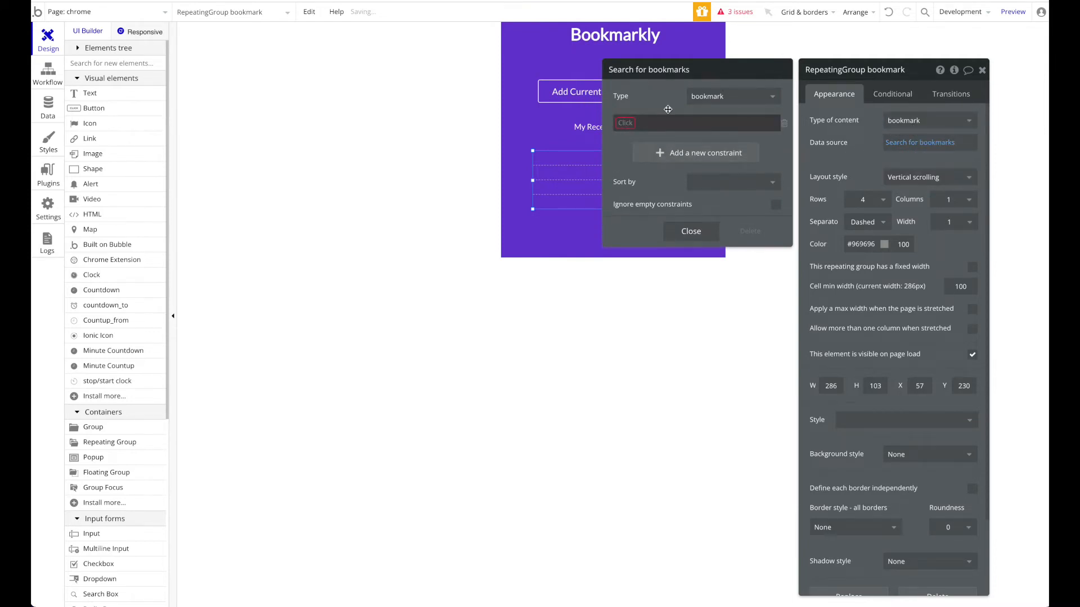
{"action": "mouse_move", "coordinate": [756, 114]}
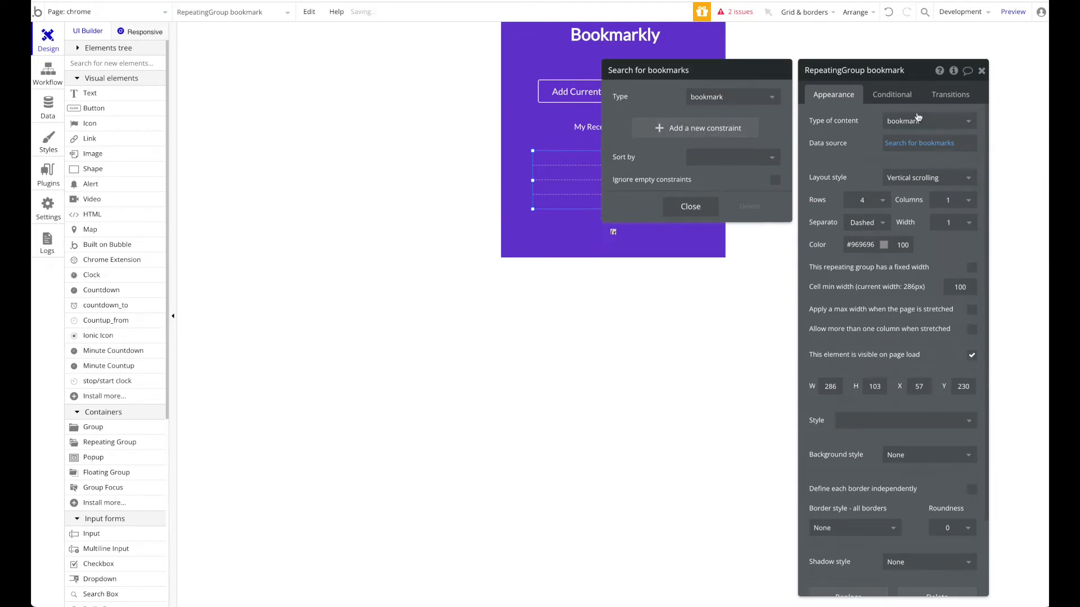
{"action": "left_click", "coordinate": [689, 206]}
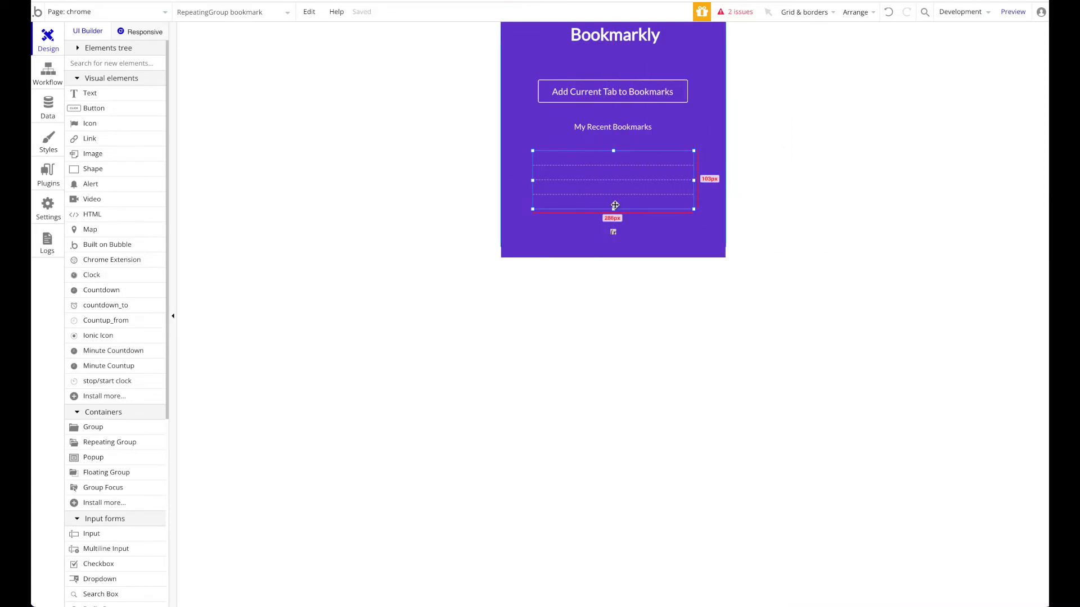
Keep four rows and display the repeating group as a full list.
{"action": "left_click", "coordinate": [612, 179]}
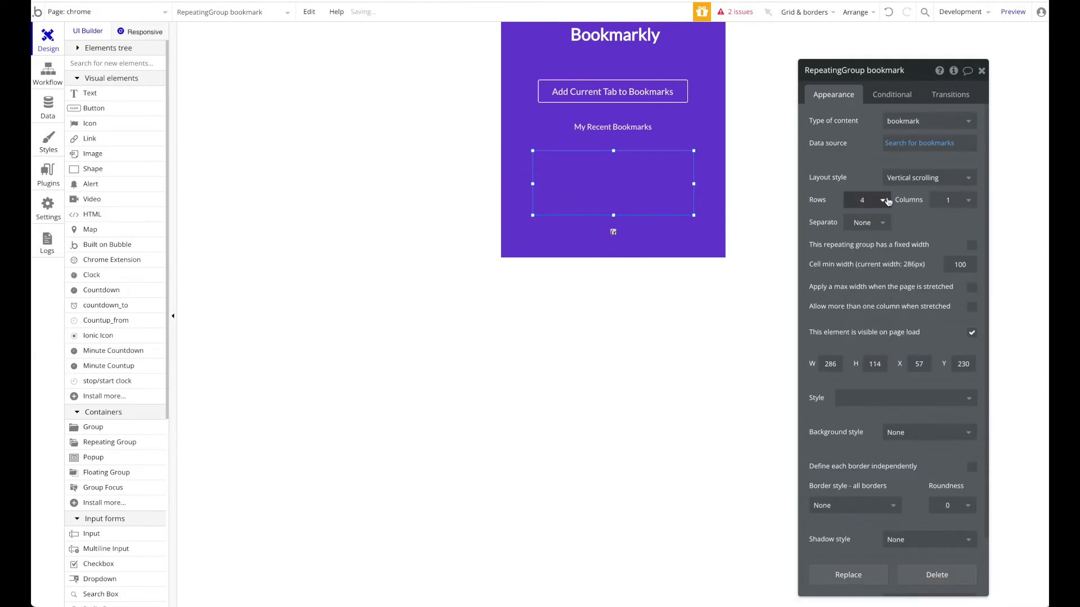
{"action": "left_click", "coordinate": [886, 200]}
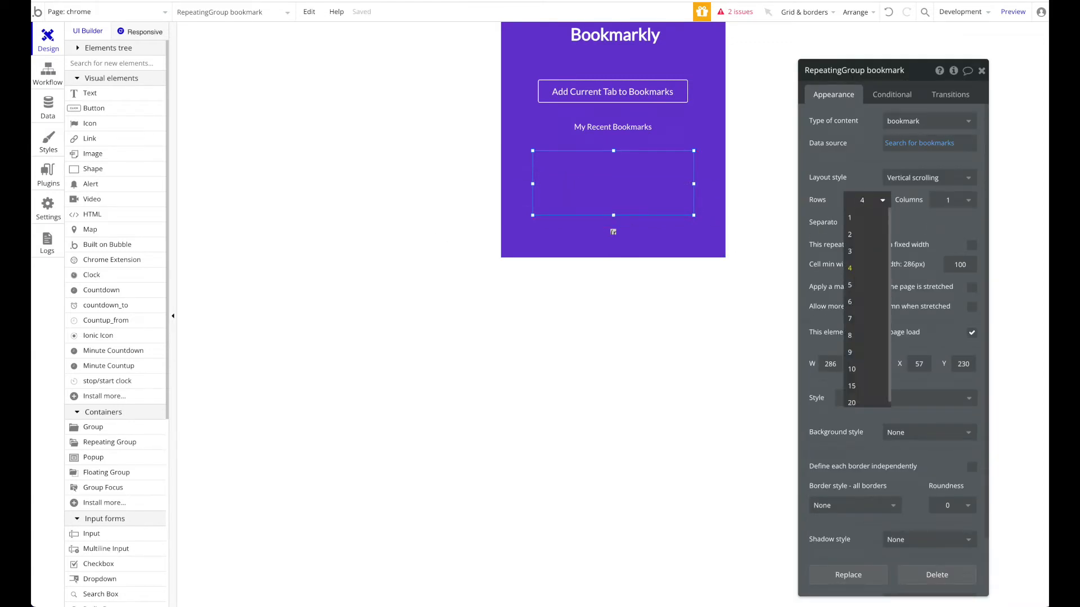
{"action": "left_click", "coordinate": [861, 280]}
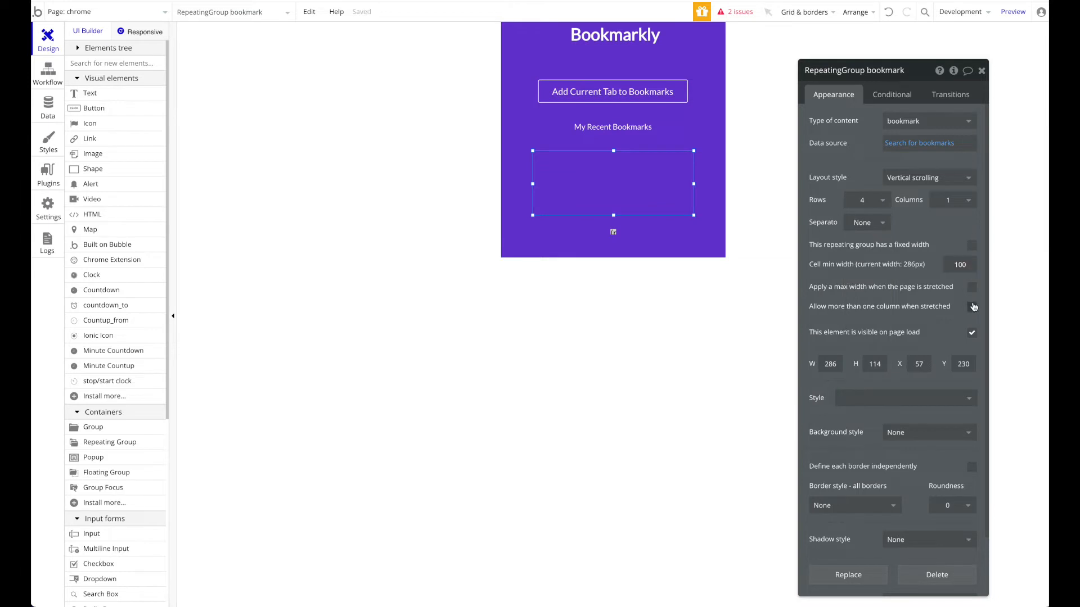
{"action": "left_click", "coordinate": [928, 177]}
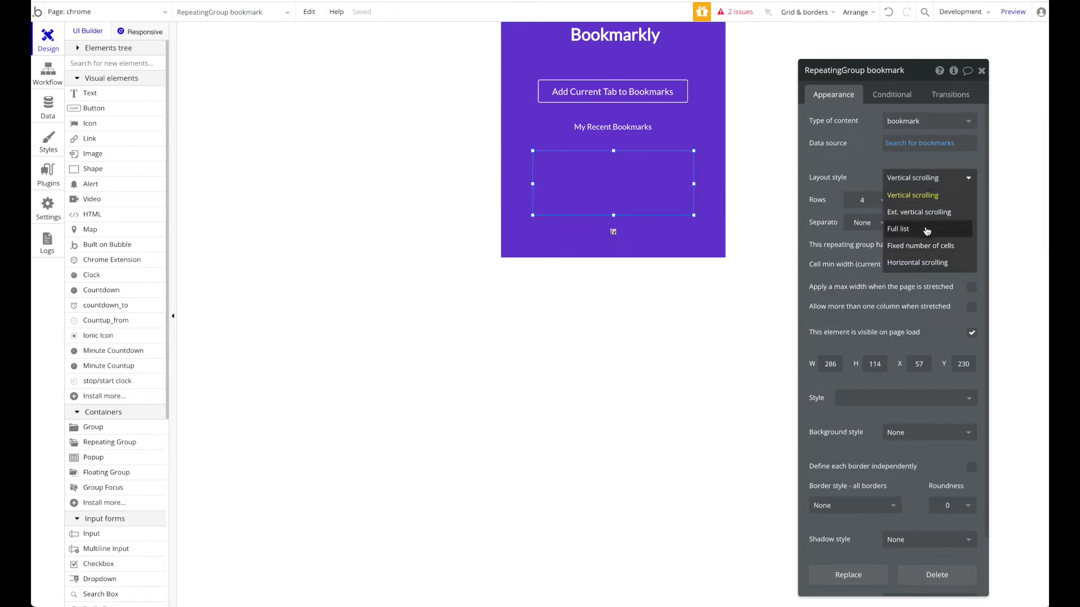
{"action": "left_click", "coordinate": [921, 245]}
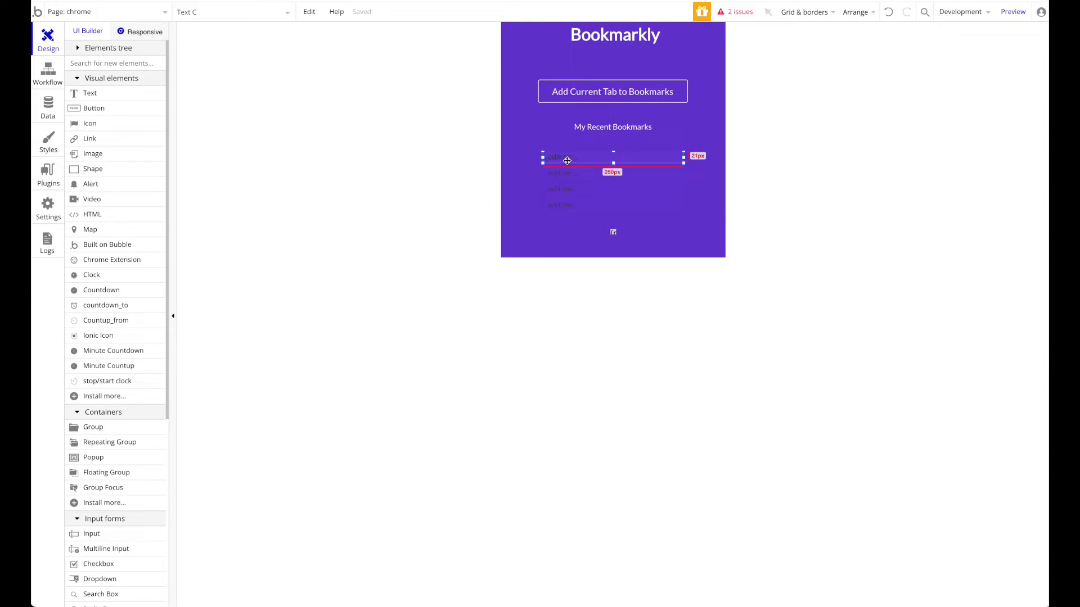
Make the cell text show Current cell's bookmark's url followed by '[fa] fa-arrow'.
{"action": "right_click", "coordinate": [565, 161]}
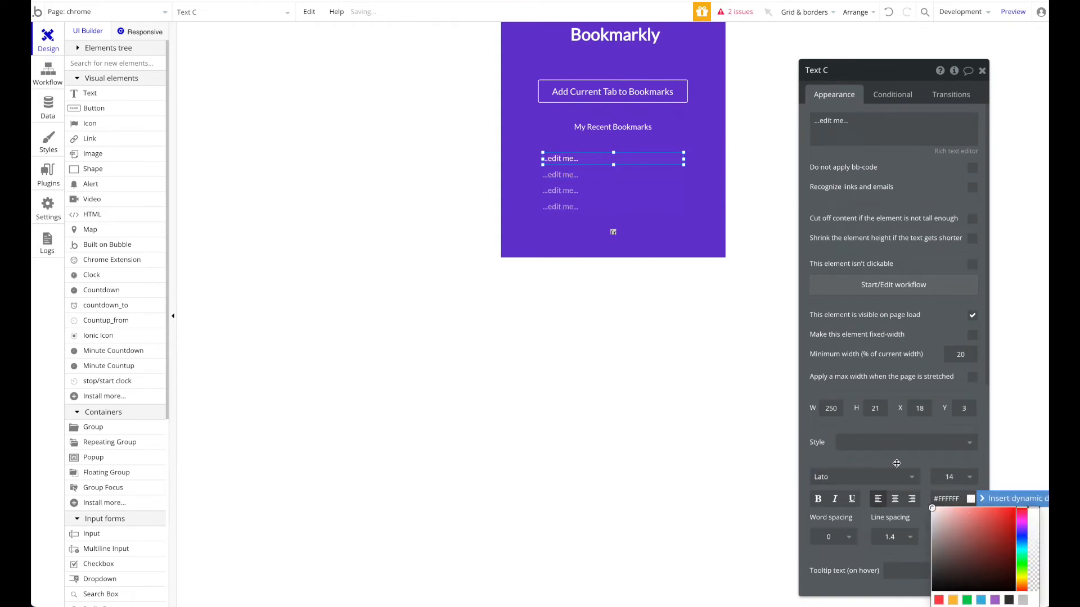
{"action": "left_click", "coordinate": [857, 121]}
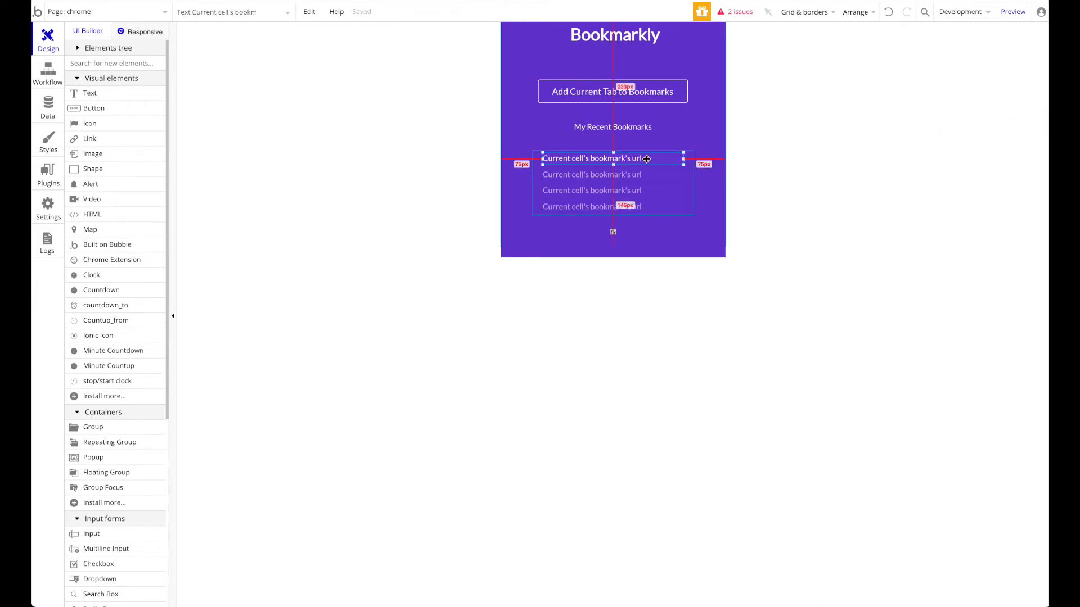
{"action": "double_click", "coordinate": [593, 157]}
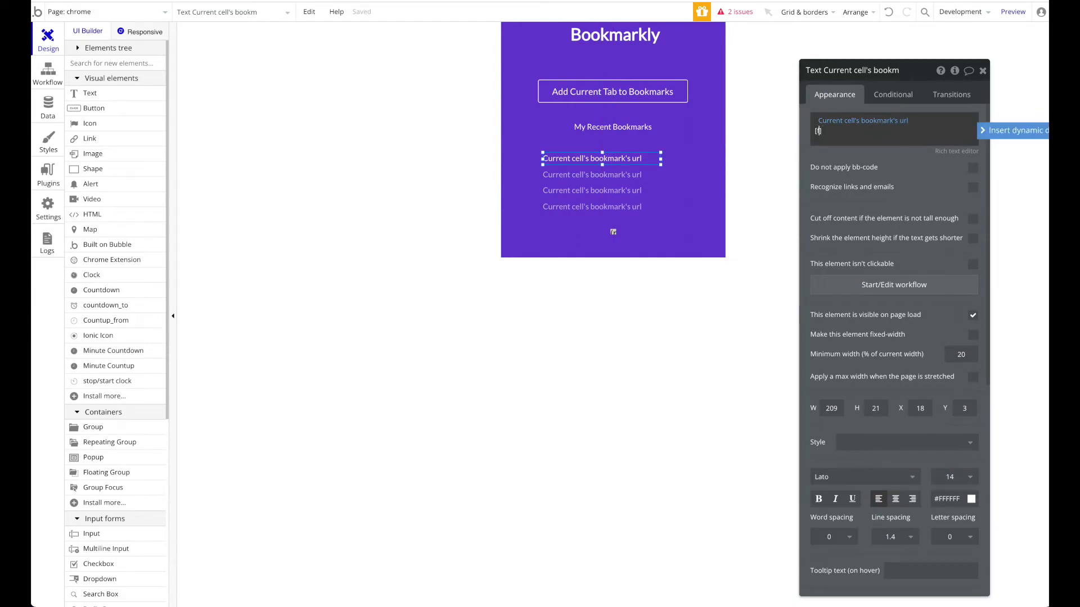
{"action": "type", "text": "[fa] fa-arrow"}
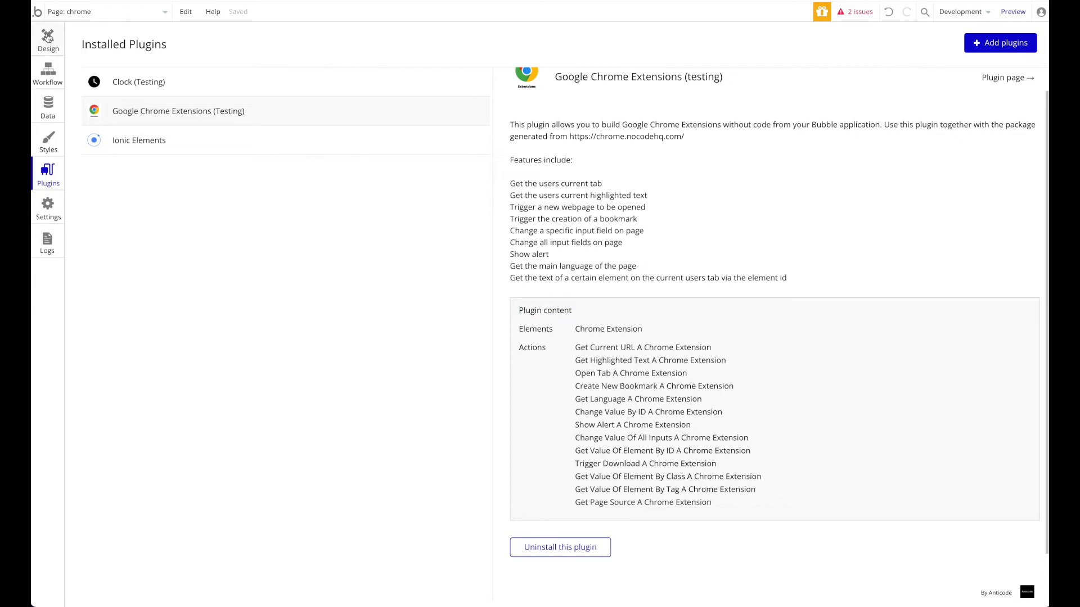
Select the Add Current Tab to Bookmarks button and start its click workflow.
{"action": "left_click", "coordinate": [47, 40]}
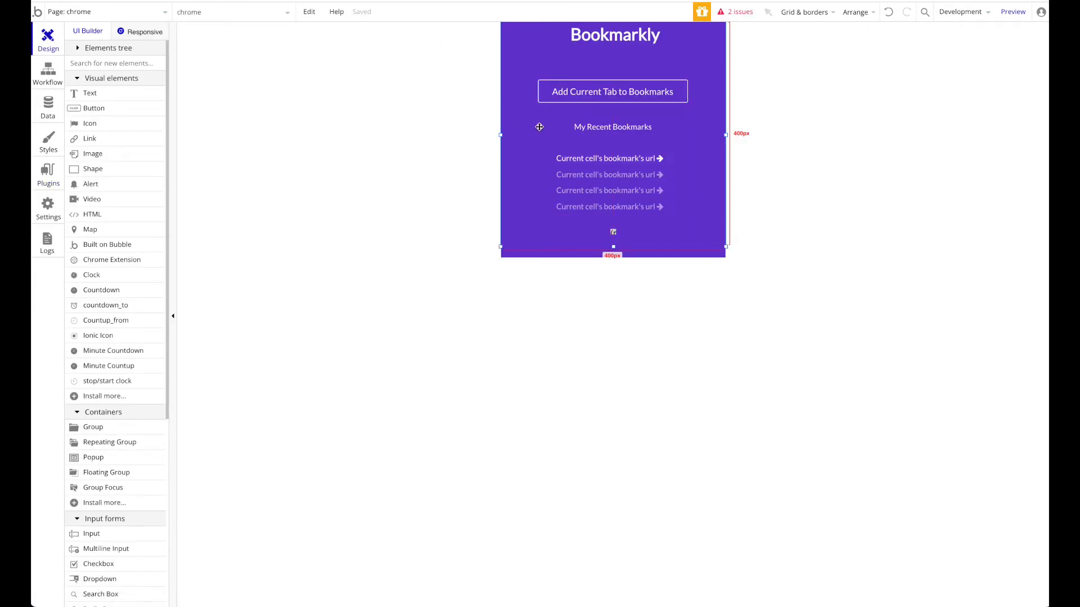
{"action": "left_click", "coordinate": [612, 91]}
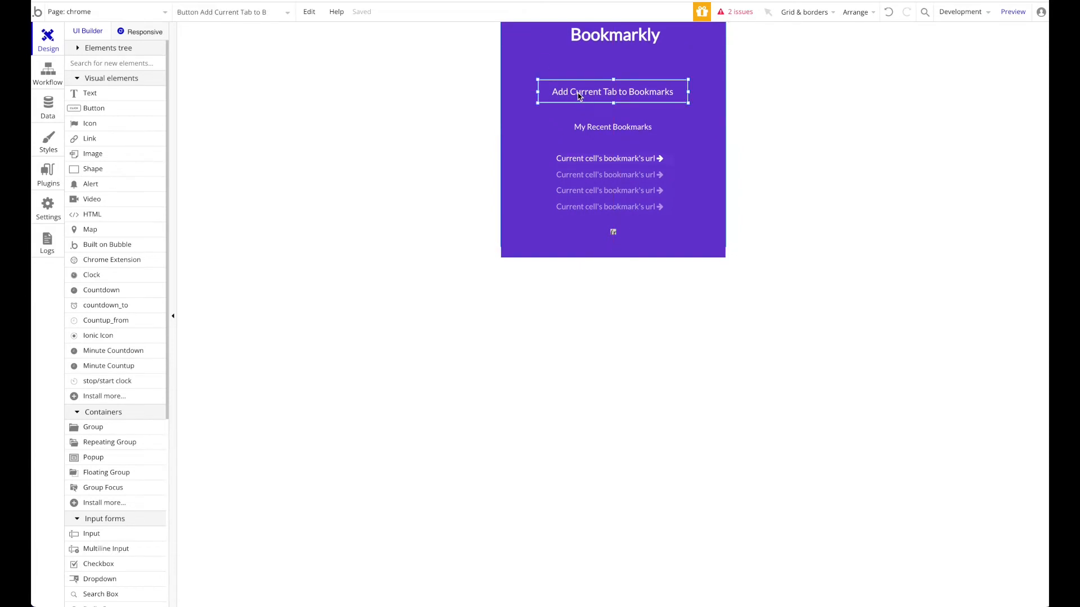
{"action": "left_click", "coordinate": [47, 72]}
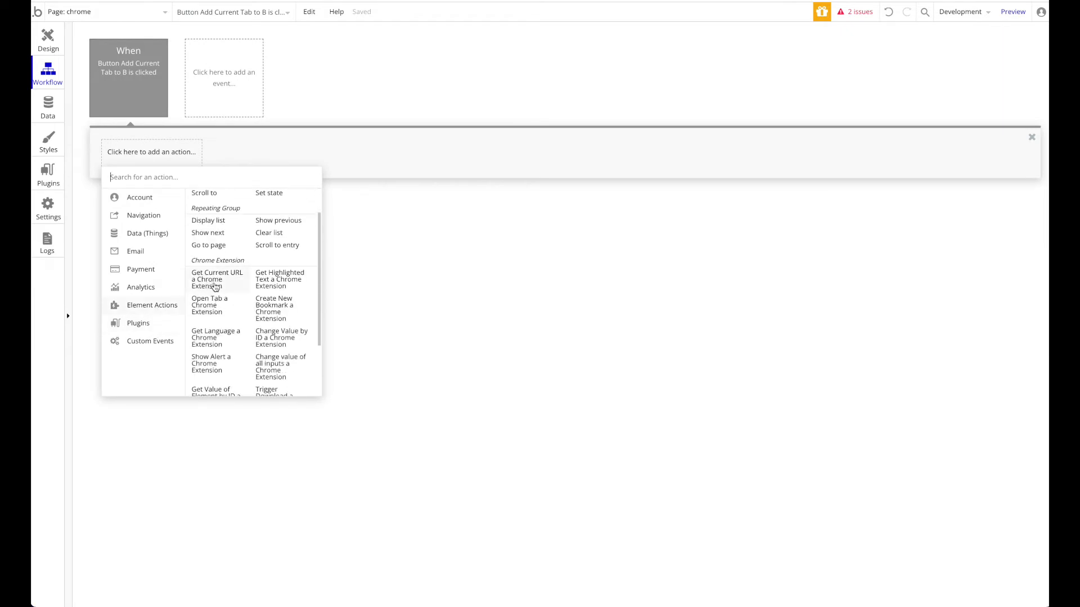
Add Get current URL, then Create a new bookmark with url = ChromeExtension A's Current URL.
{"action": "left_click", "coordinate": [217, 279]}
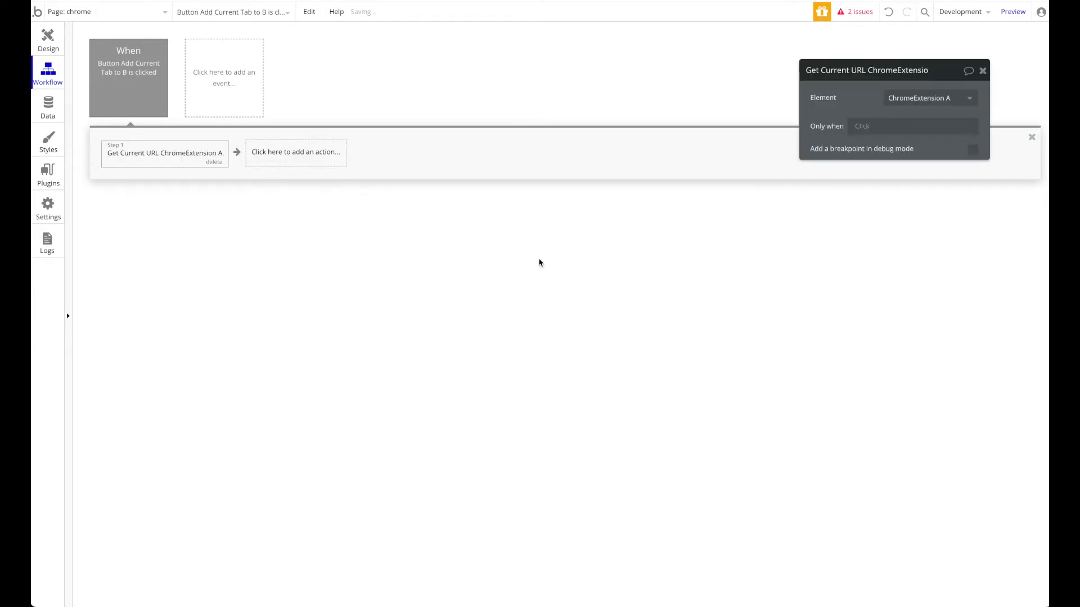
{"action": "left_click", "coordinate": [296, 152]}
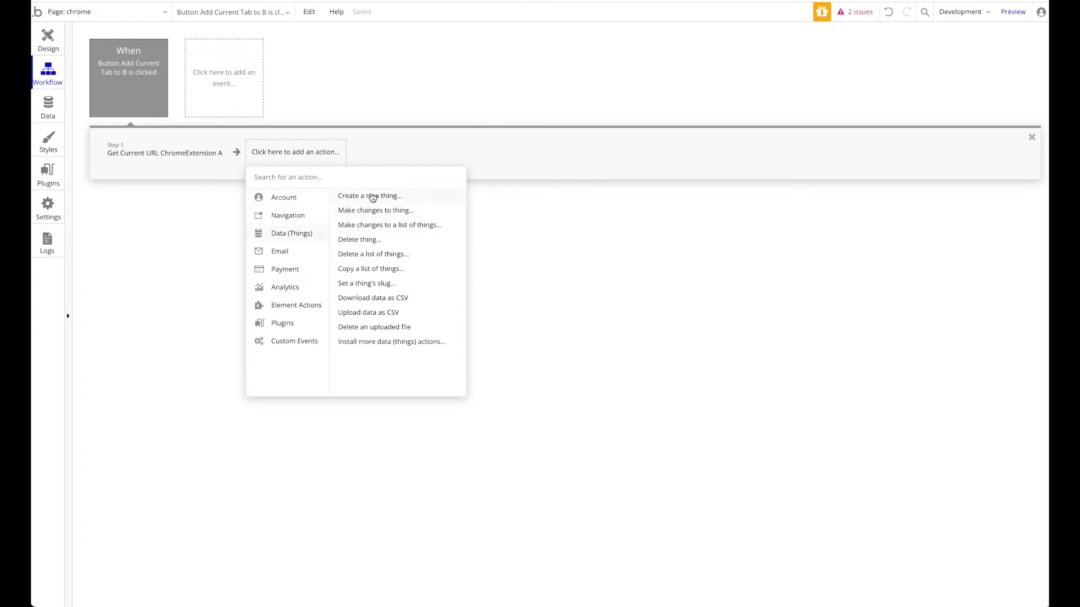
{"action": "left_click", "coordinate": [368, 195]}
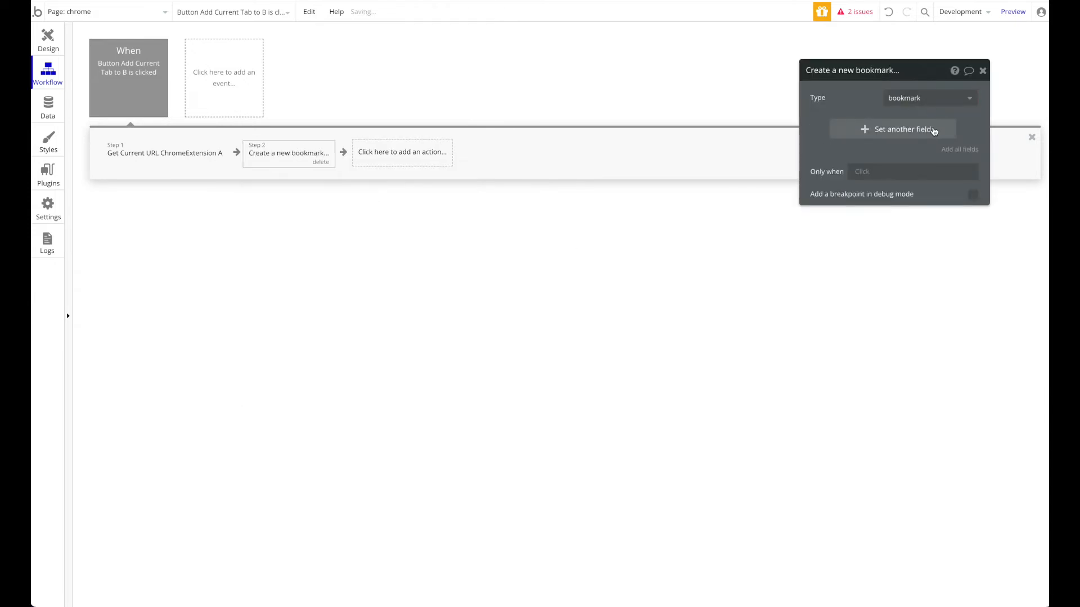
{"action": "left_click", "coordinate": [892, 128]}
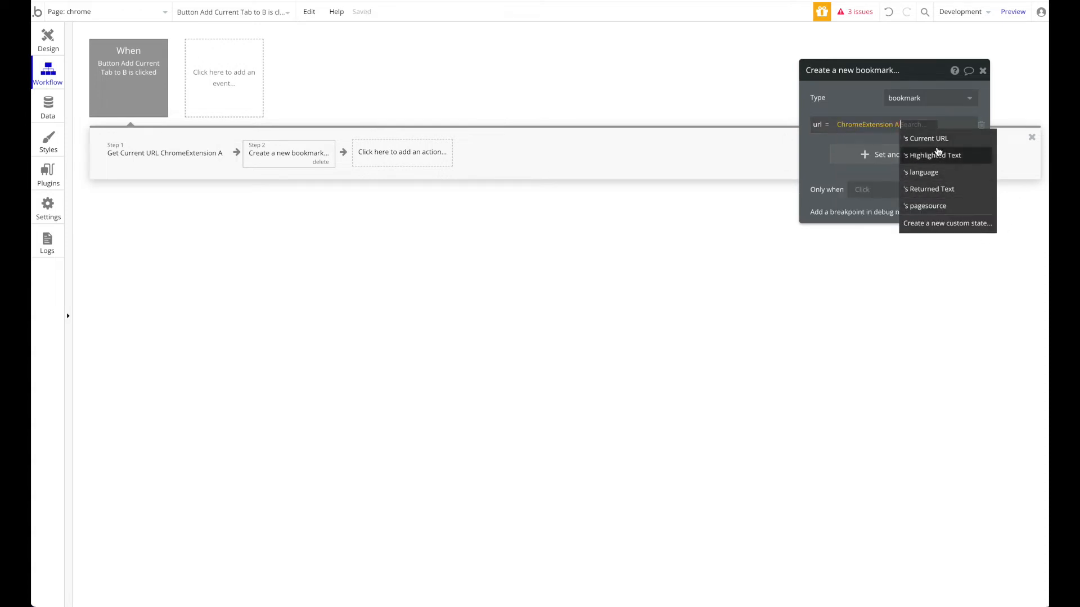
{"action": "left_click", "coordinate": [926, 138]}
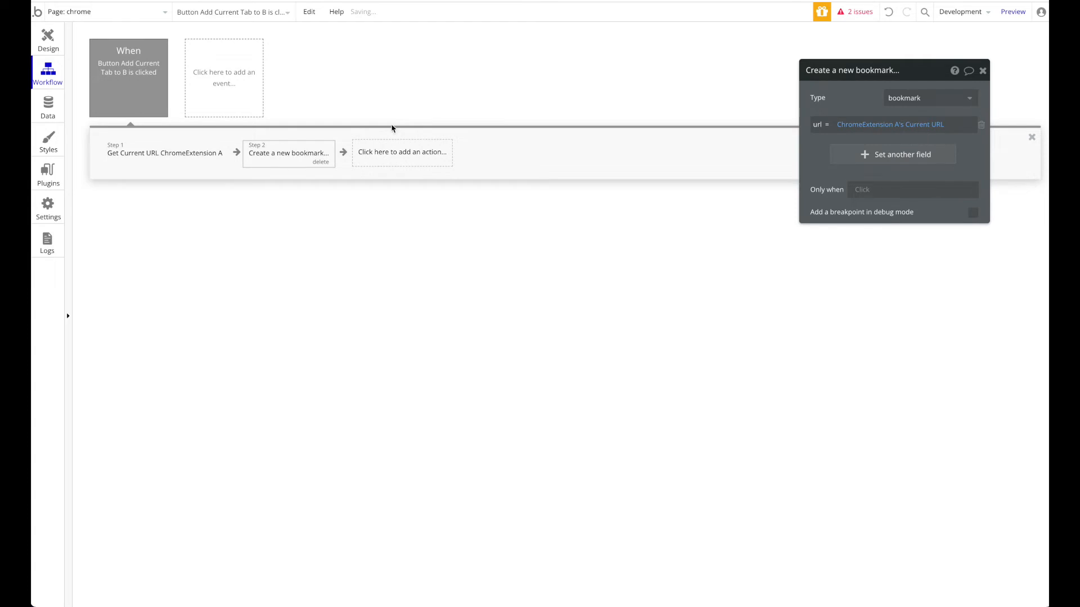
{"action": "left_click", "coordinate": [402, 152]}
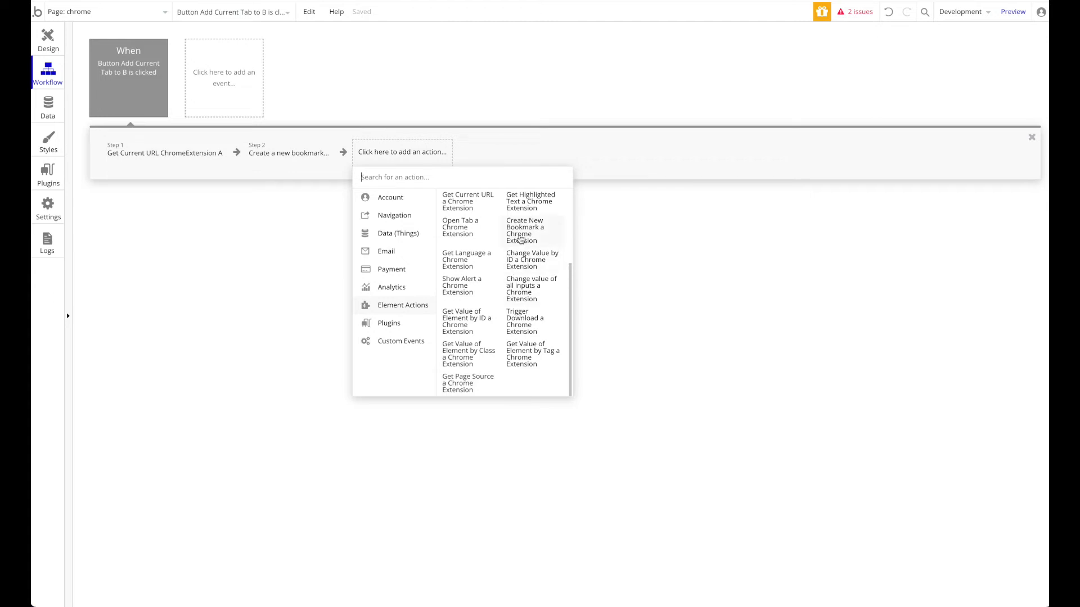
Create a Chrome bookmark titled DEMO BOOKMARK with url set to ChromeExtension A's Current URL.
{"action": "left_click", "coordinate": [525, 229]}
{"action": "type", "text": "DEMO BOOKMA"}
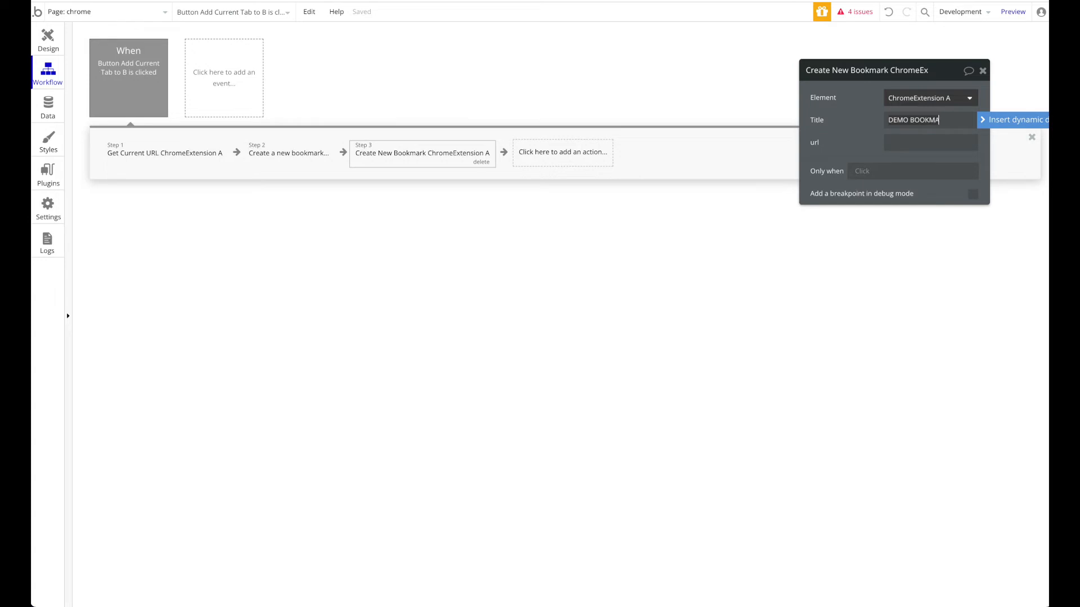
{"action": "left_click", "coordinate": [930, 143]}
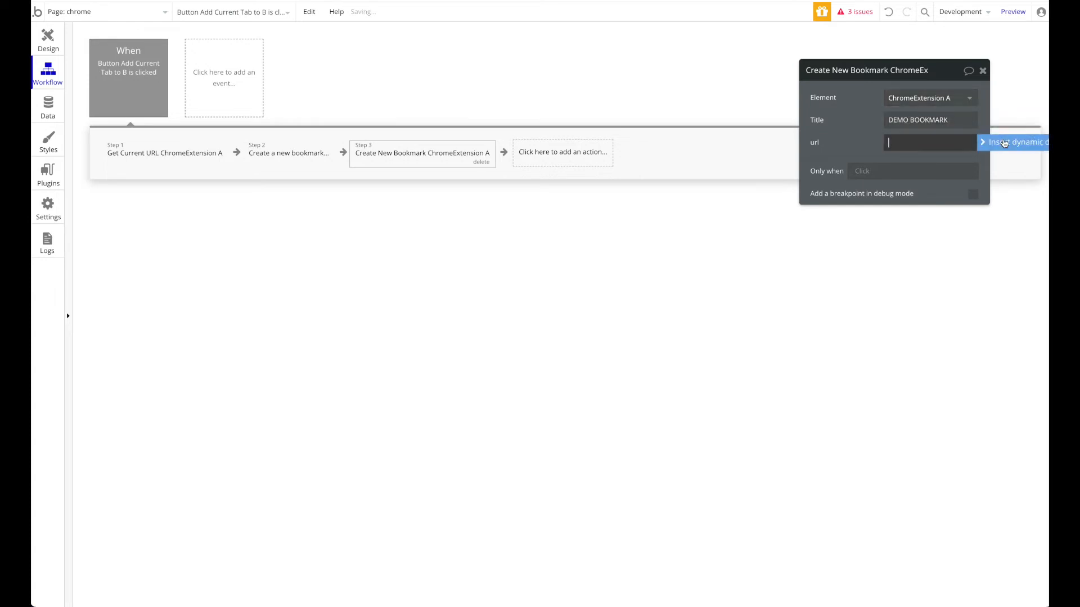
{"action": "left_click", "coordinate": [1016, 142]}
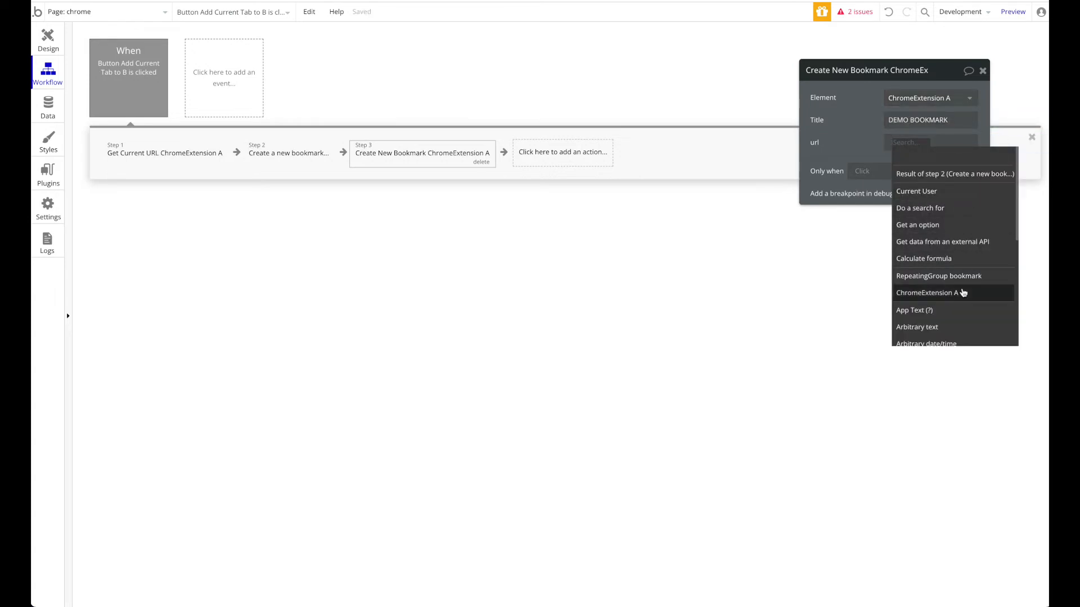
{"action": "left_click", "coordinate": [926, 292]}
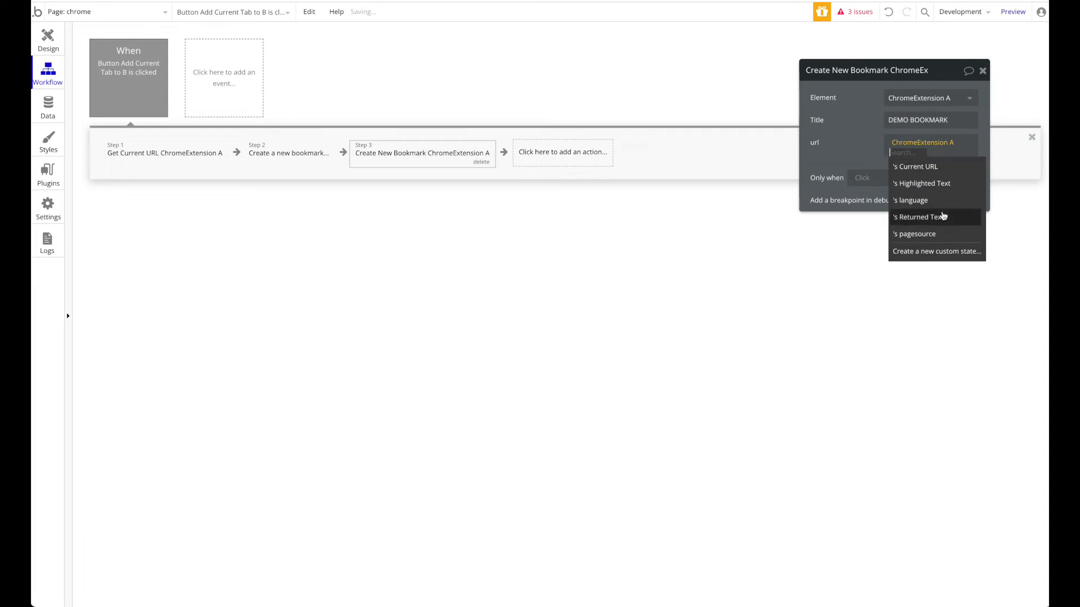
{"action": "left_click", "coordinate": [914, 166]}
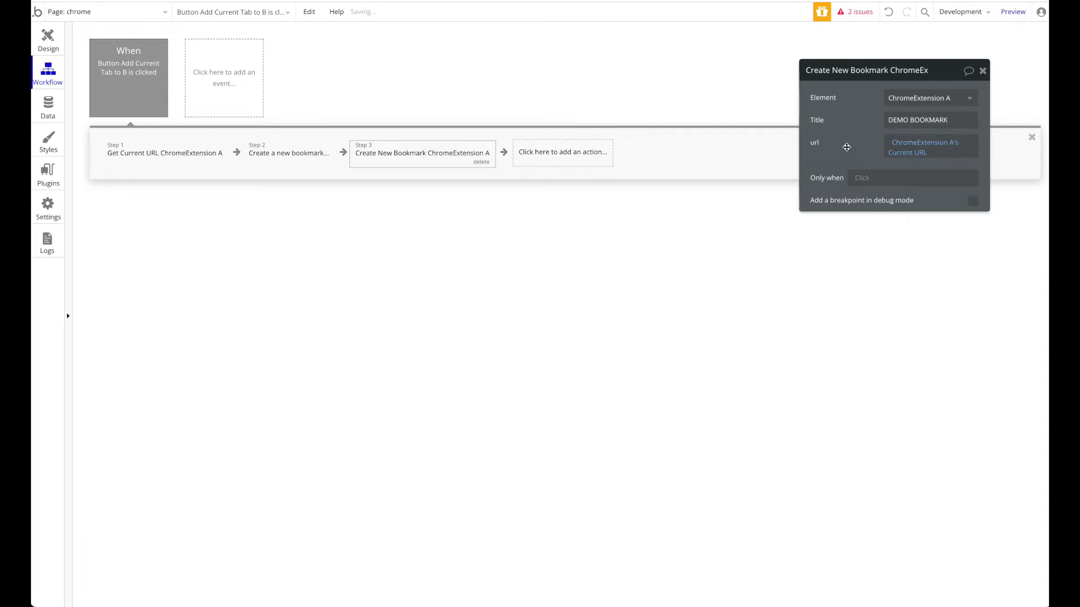
{"action": "left_click", "coordinate": [563, 152]}
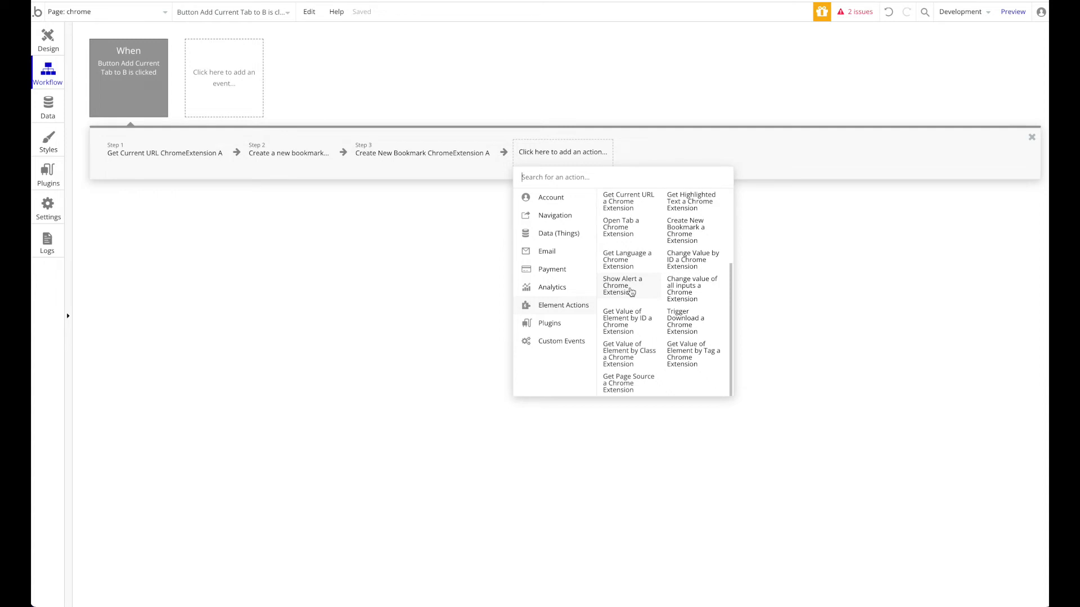
Show a ChromeExtension A alert reading ADDED! as the final step, then return to Design.
{"action": "left_click", "coordinate": [622, 285]}
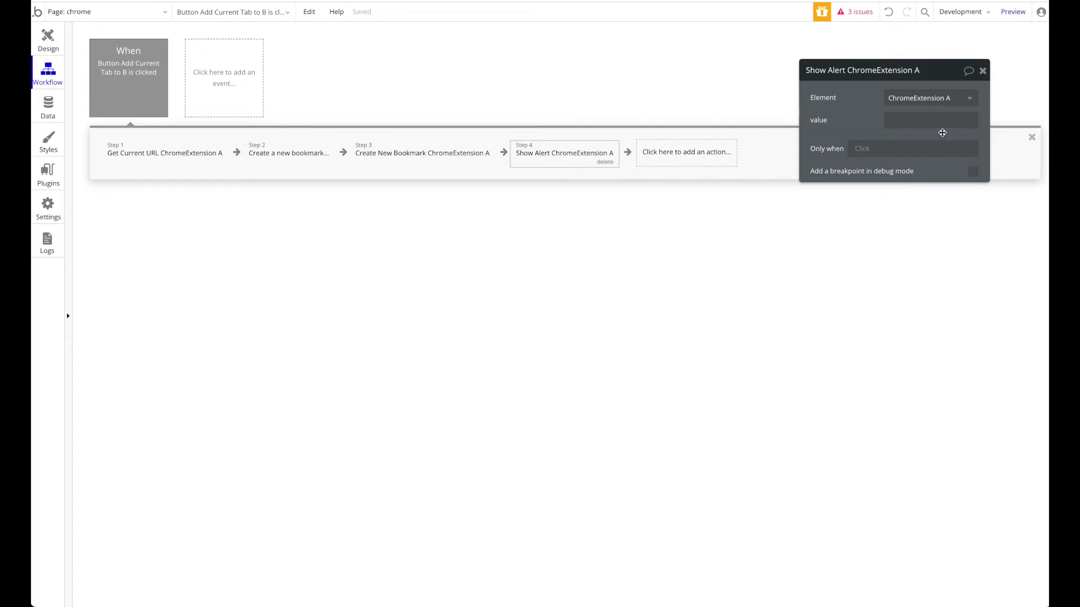
{"action": "type", "text": "ADded"}
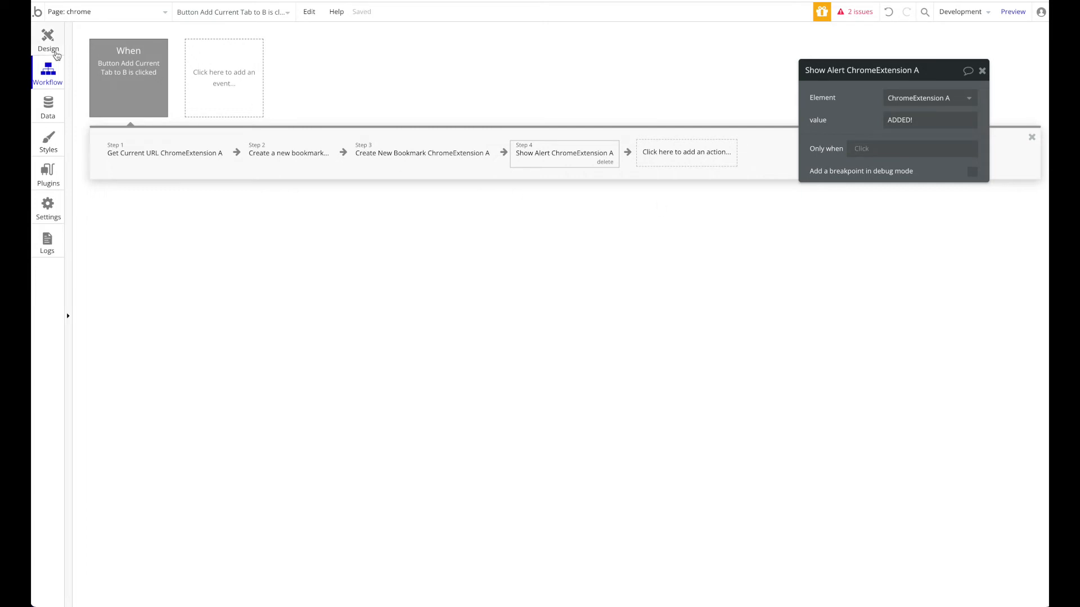
{"action": "left_click", "coordinate": [47, 39]}
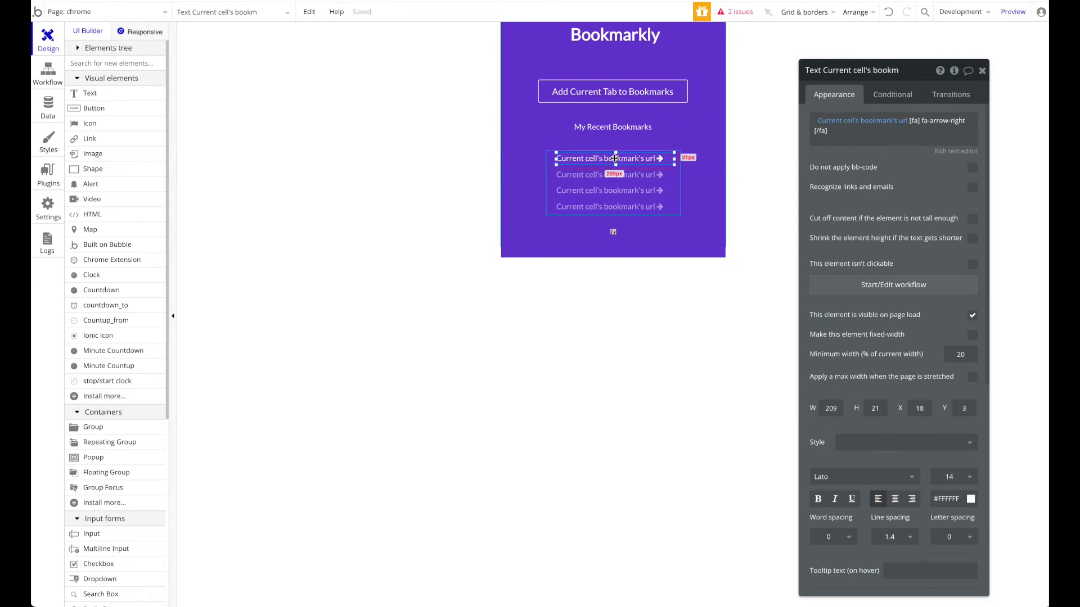
Start a click workflow on the bookmark url text in the recent bookmarks list.
{"action": "left_click", "coordinate": [47, 72]}
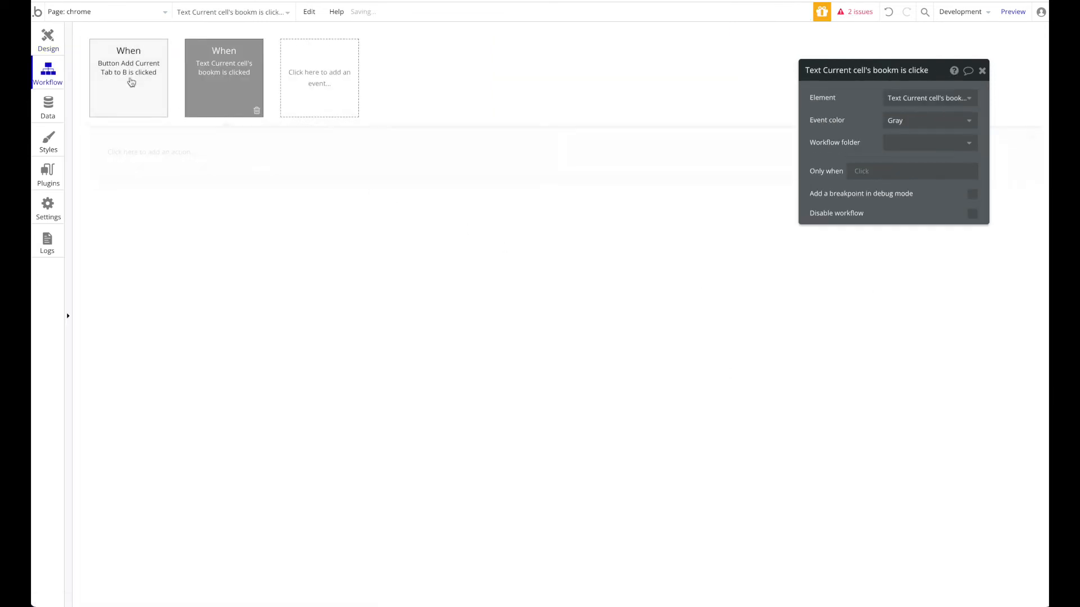
{"action": "left_click", "coordinate": [47, 39]}
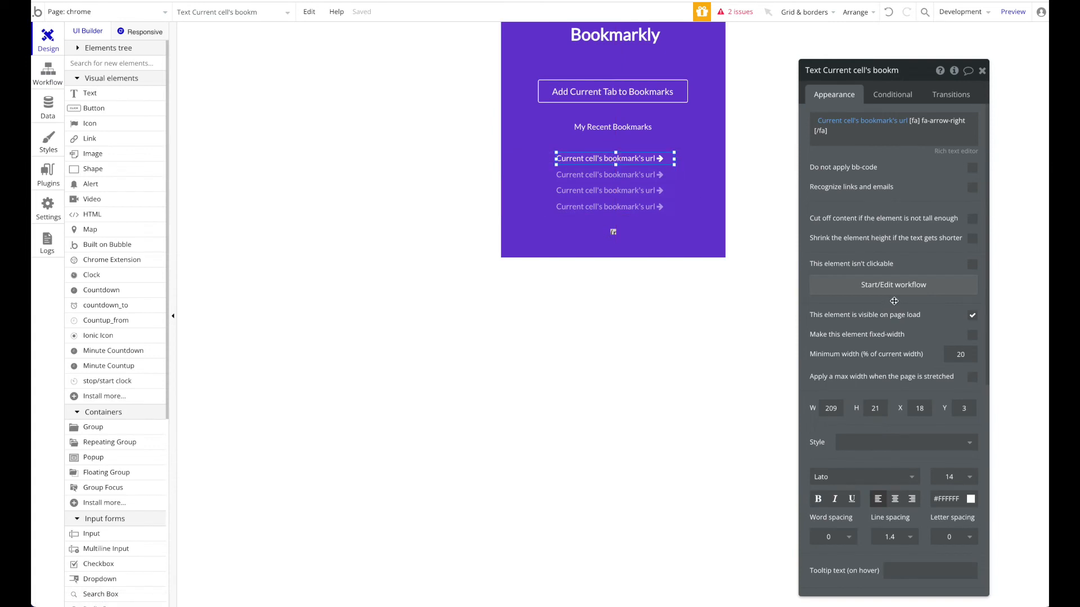
{"action": "left_click", "coordinate": [47, 72]}
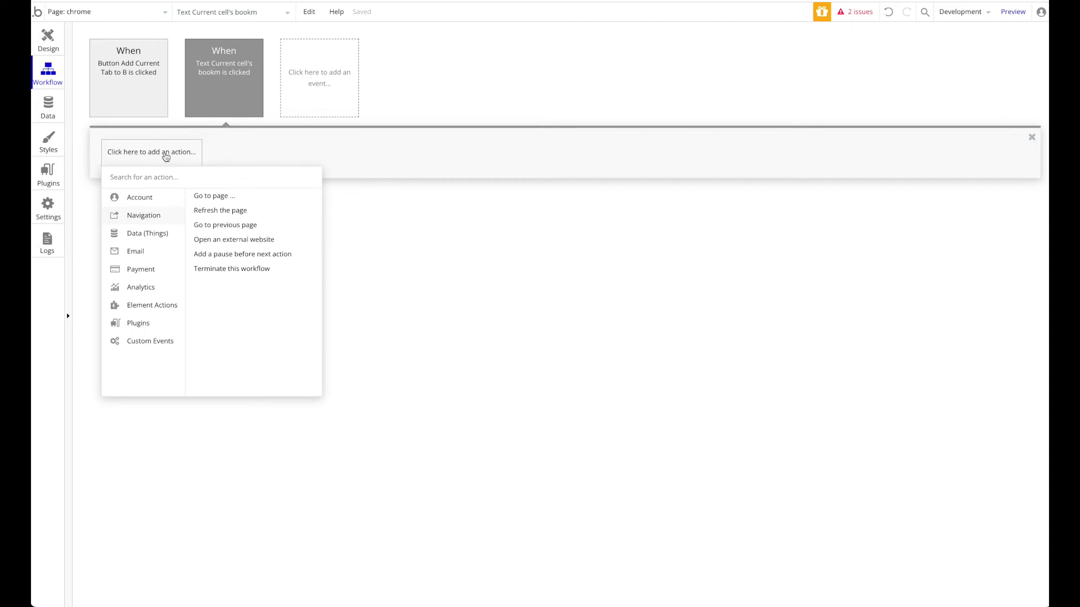
Add Open Tab a Chrome Extension with url from the current cell's bookmark's url.
{"action": "left_click", "coordinate": [151, 304]}
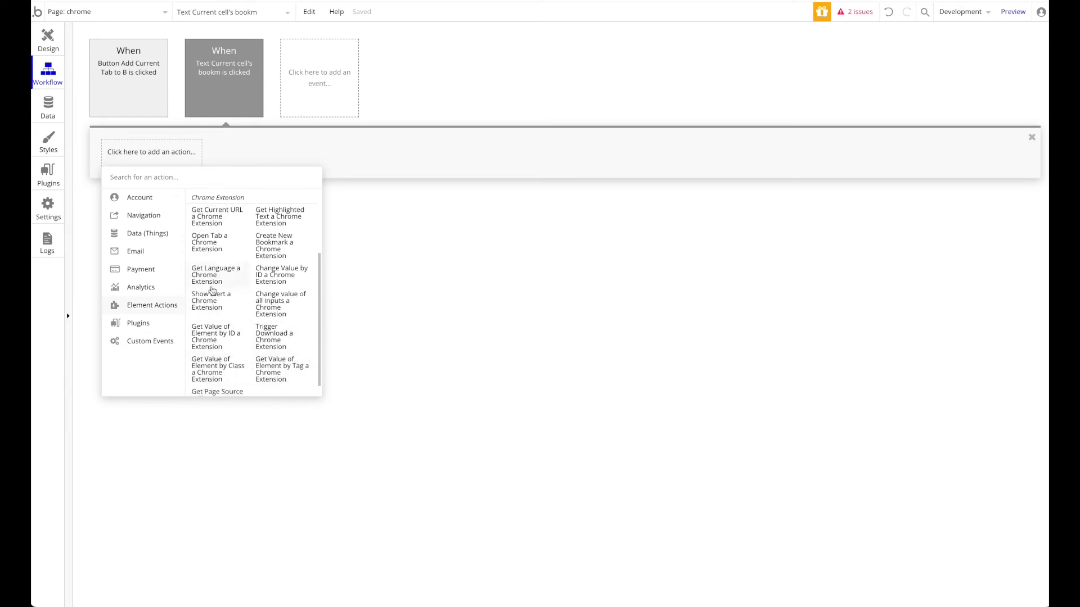
{"action": "left_click", "coordinate": [210, 242]}
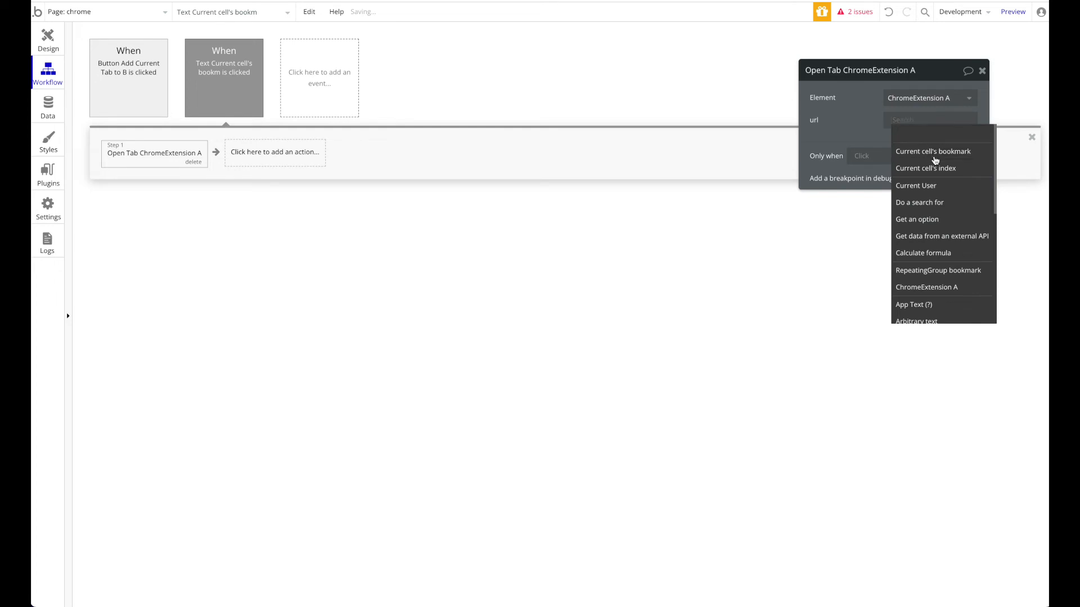
{"action": "left_click", "coordinate": [934, 152]}
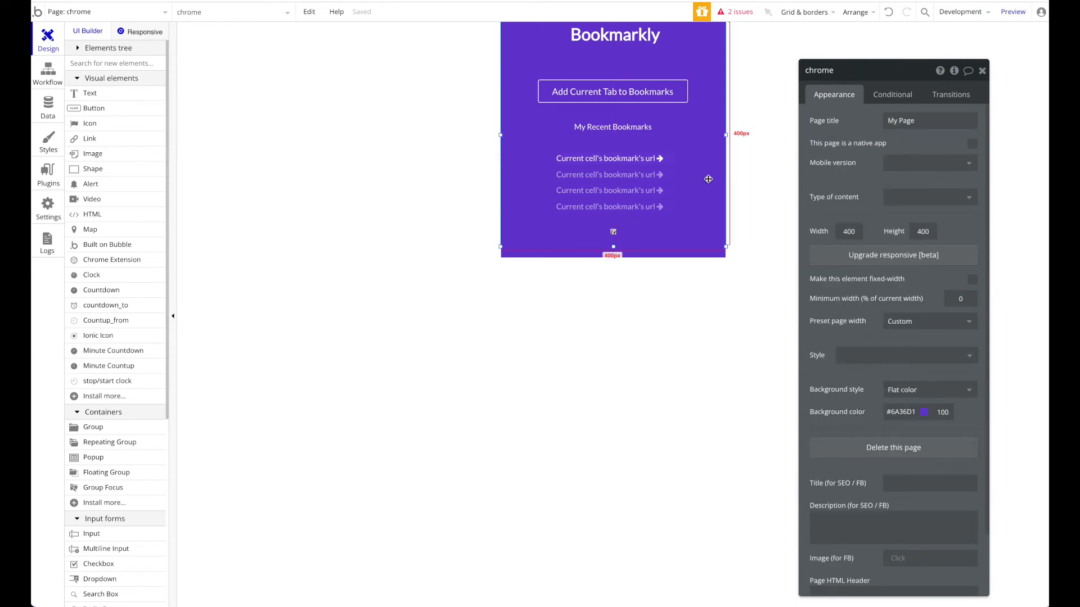
{"action": "left_click", "coordinate": [47, 125]}
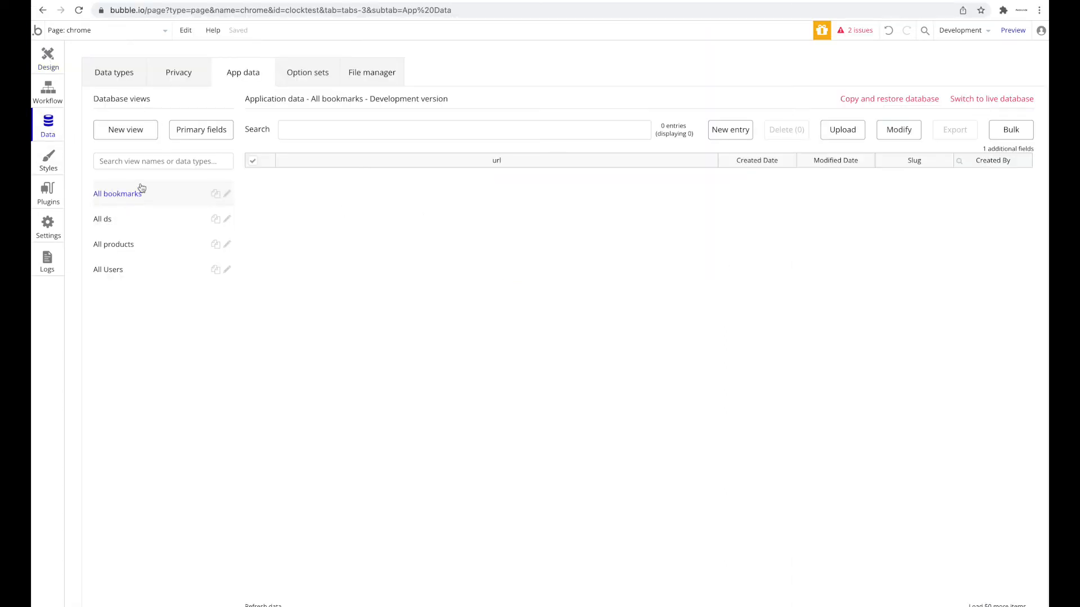
{"action": "left_click", "coordinate": [728, 129]}
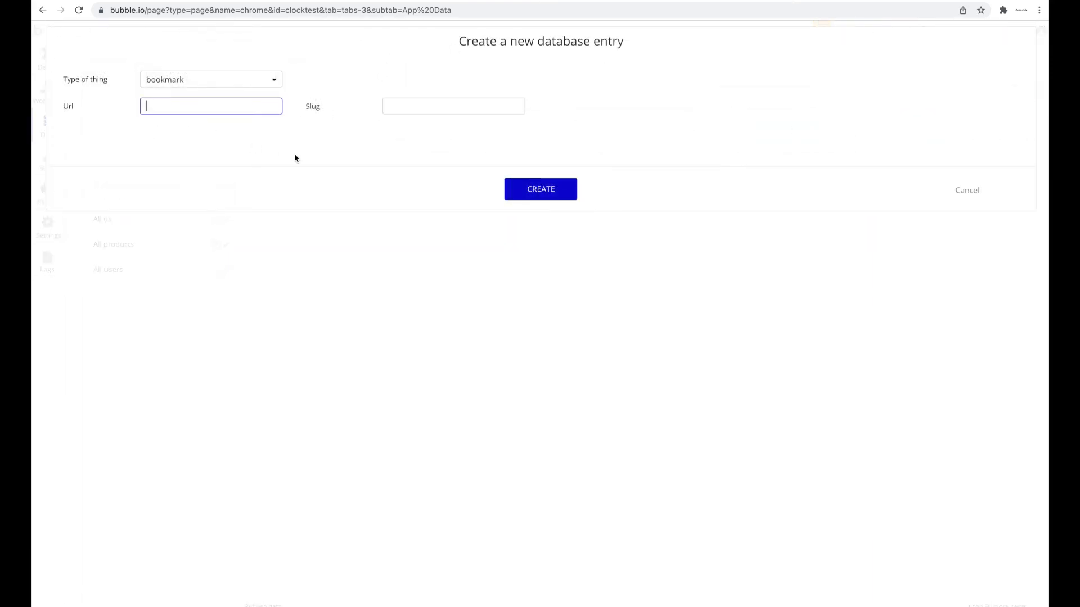
{"action": "type", "text": "www.google.c"}
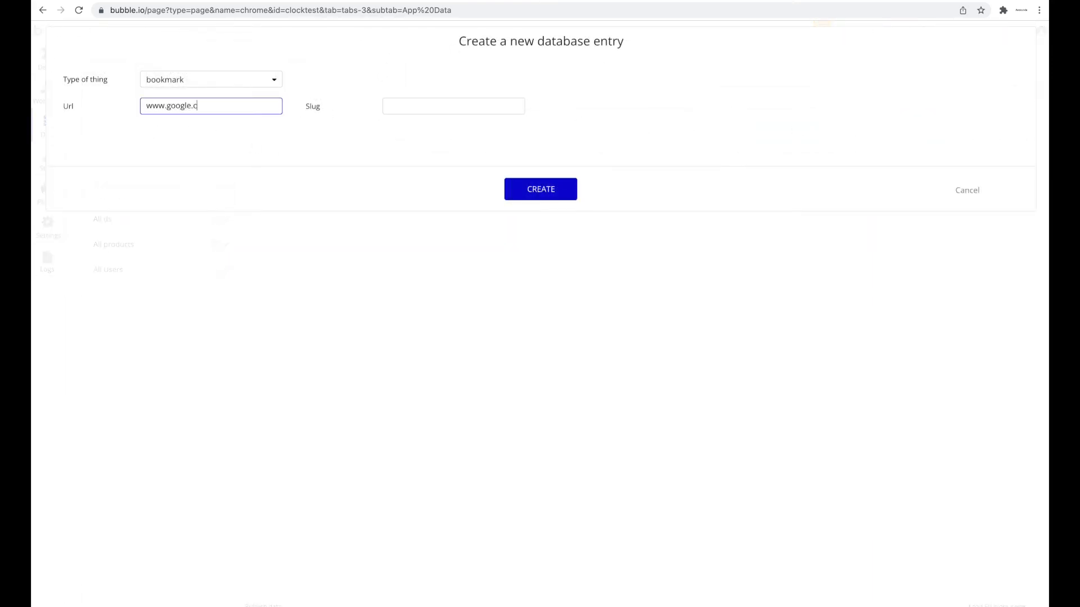
{"action": "left_click", "coordinate": [541, 189]}
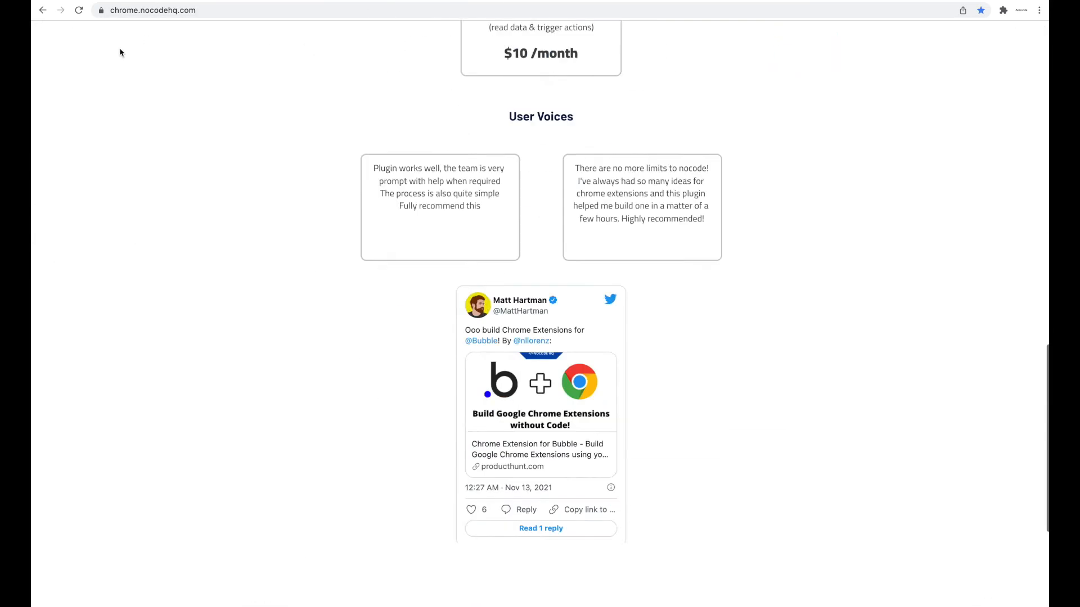
{"action": "scroll", "scroll_direction": "up", "scroll_amount": 3}
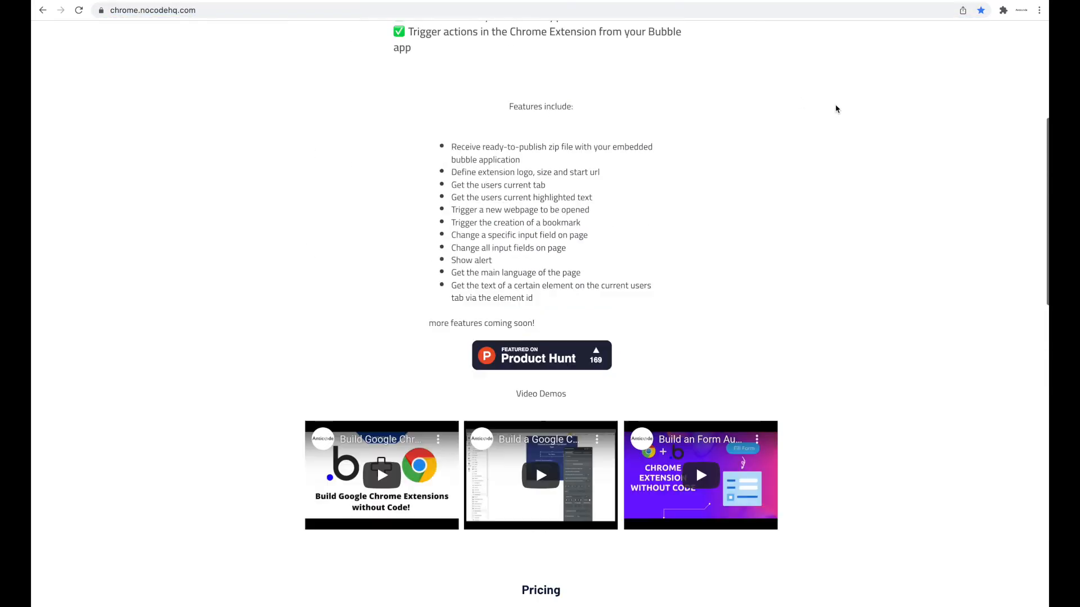
{"action": "left_click", "coordinate": [1002, 10]}
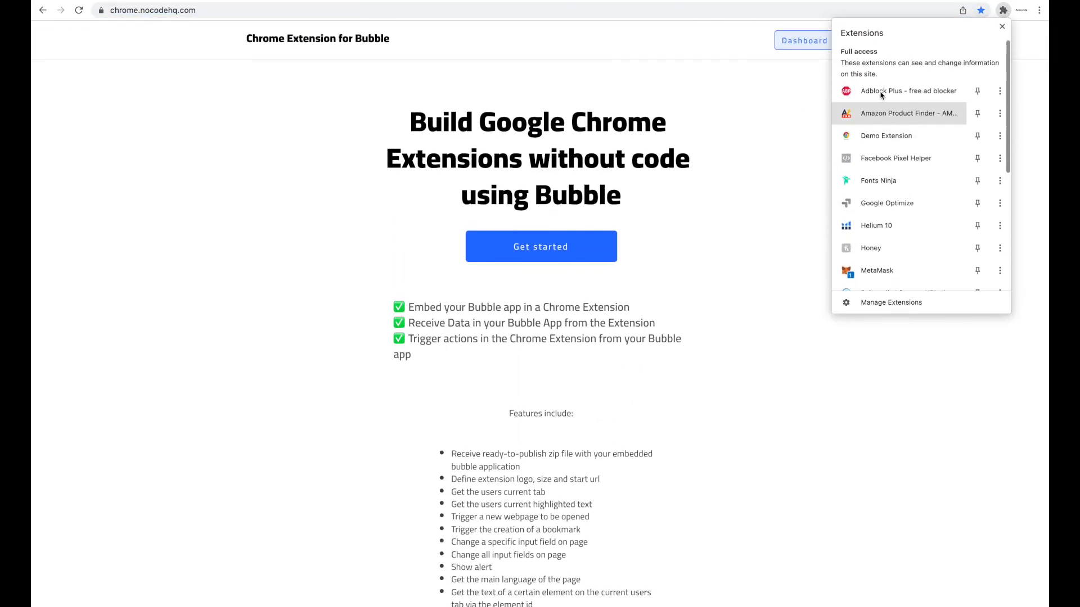
{"action": "mouse_move", "coordinate": [919, 247]}
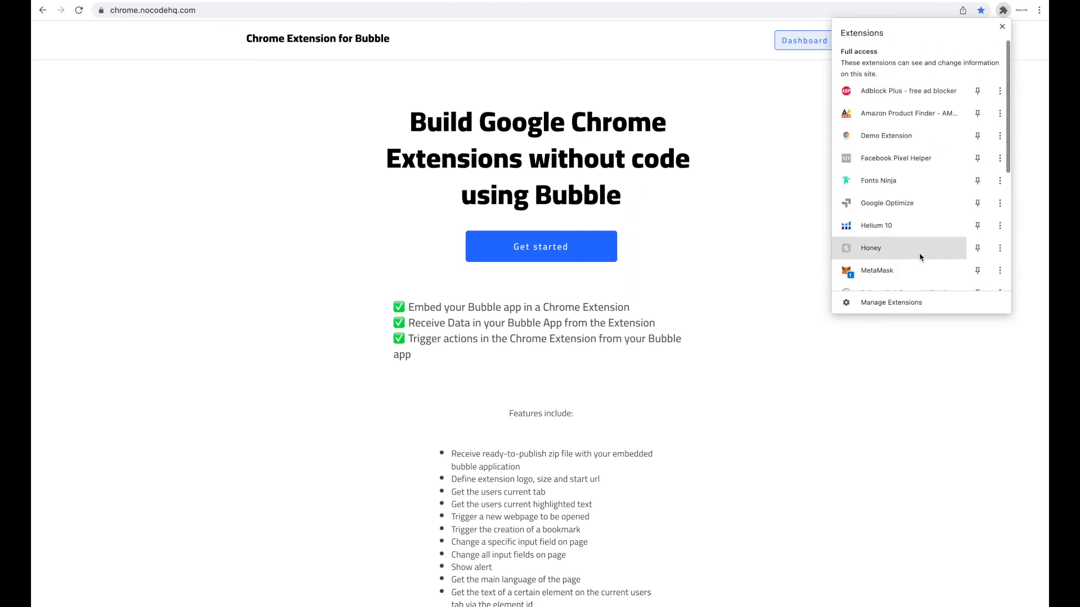
{"action": "left_click", "coordinate": [1002, 26]}
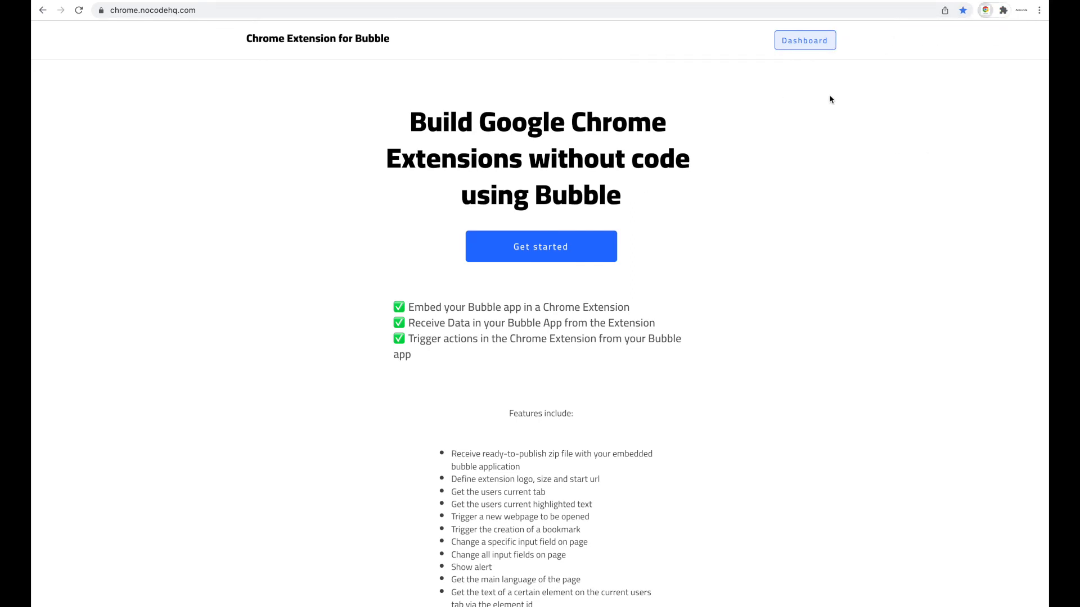
{"action": "left_click", "coordinate": [1002, 10]}
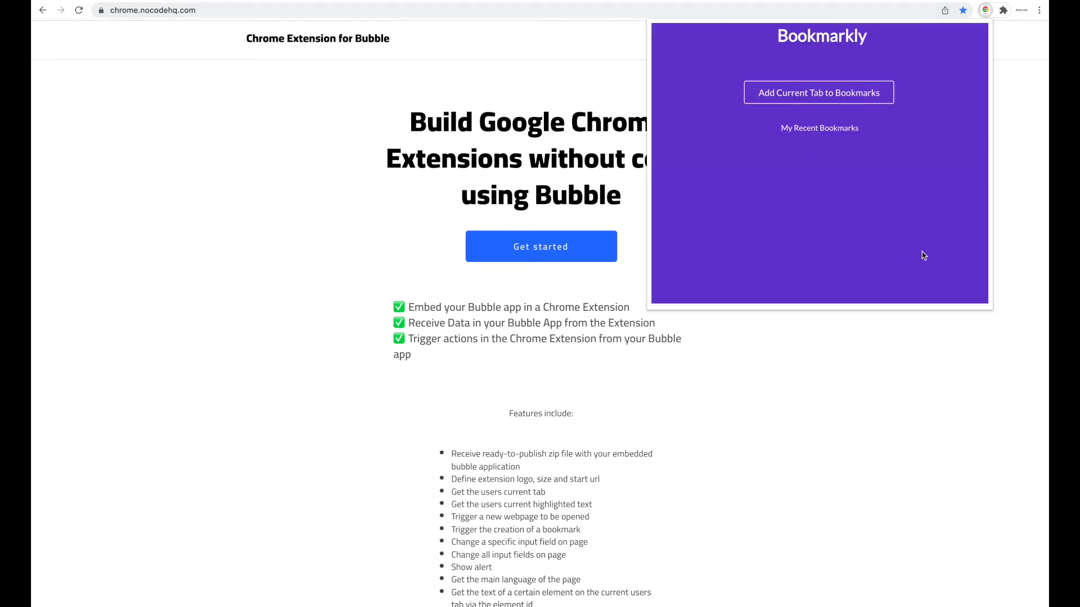
{"action": "left_click", "coordinate": [818, 92]}
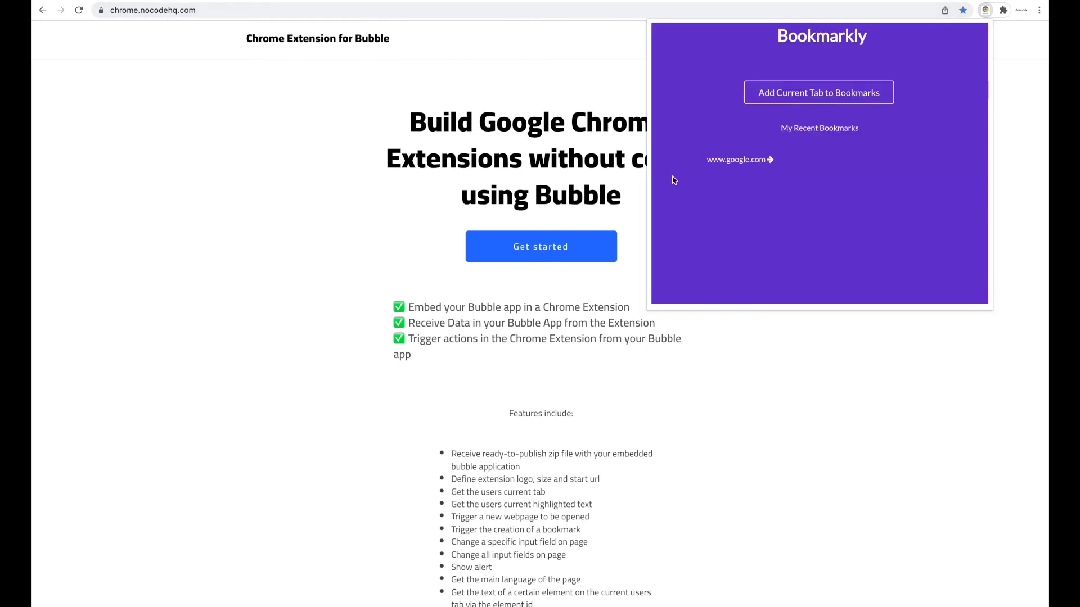
{"action": "mouse_move", "coordinate": [756, 170]}
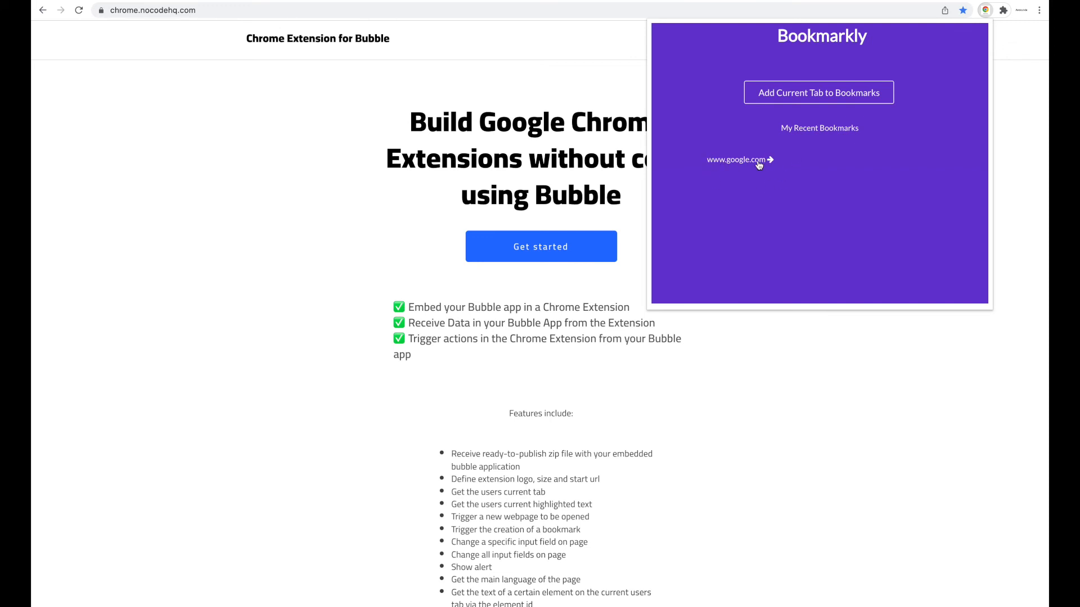
{"action": "left_click", "coordinate": [735, 159]}
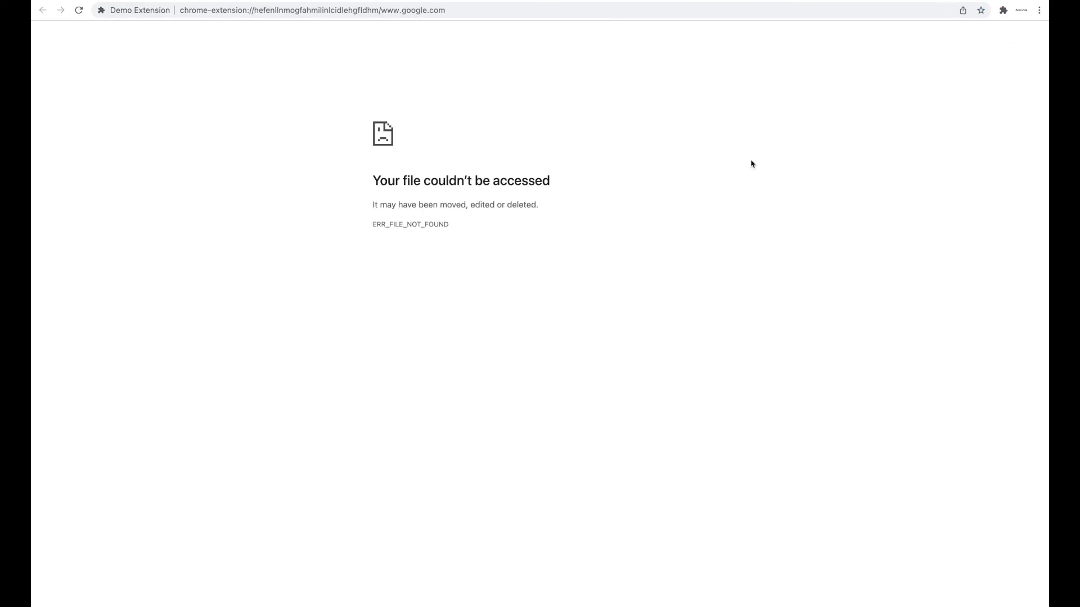
{"action": "mouse_move", "coordinate": [588, 86]}
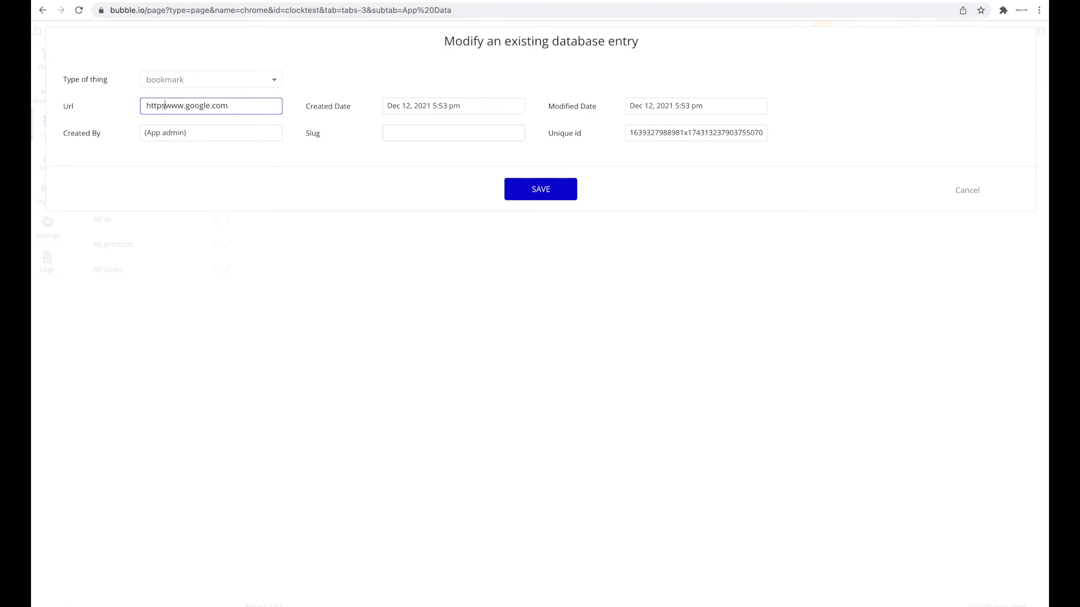
{"action": "left_click", "coordinate": [541, 189]}
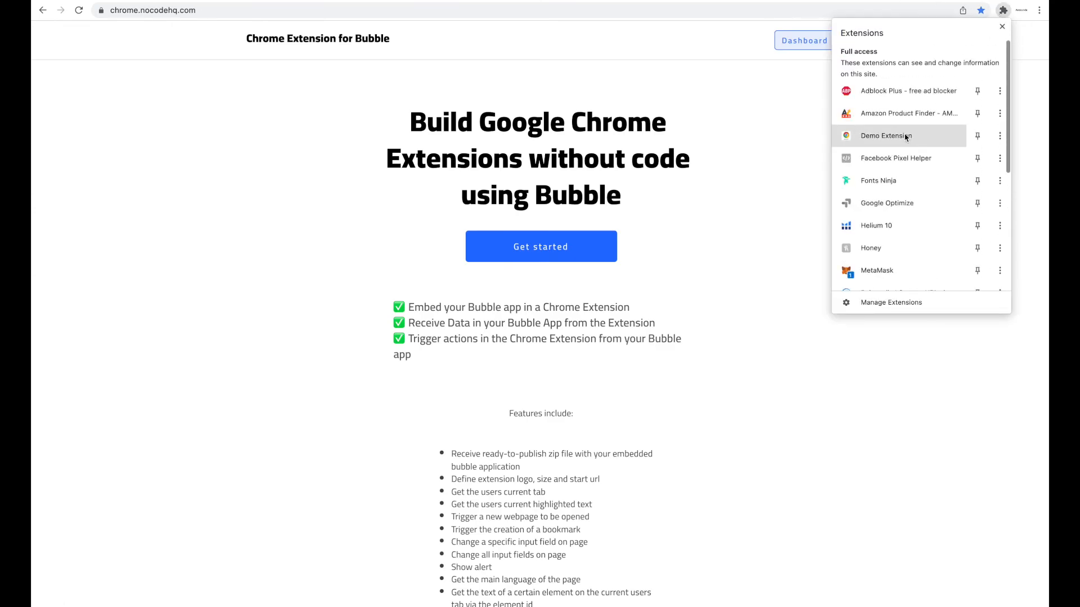
{"action": "left_click", "coordinate": [1002, 10]}
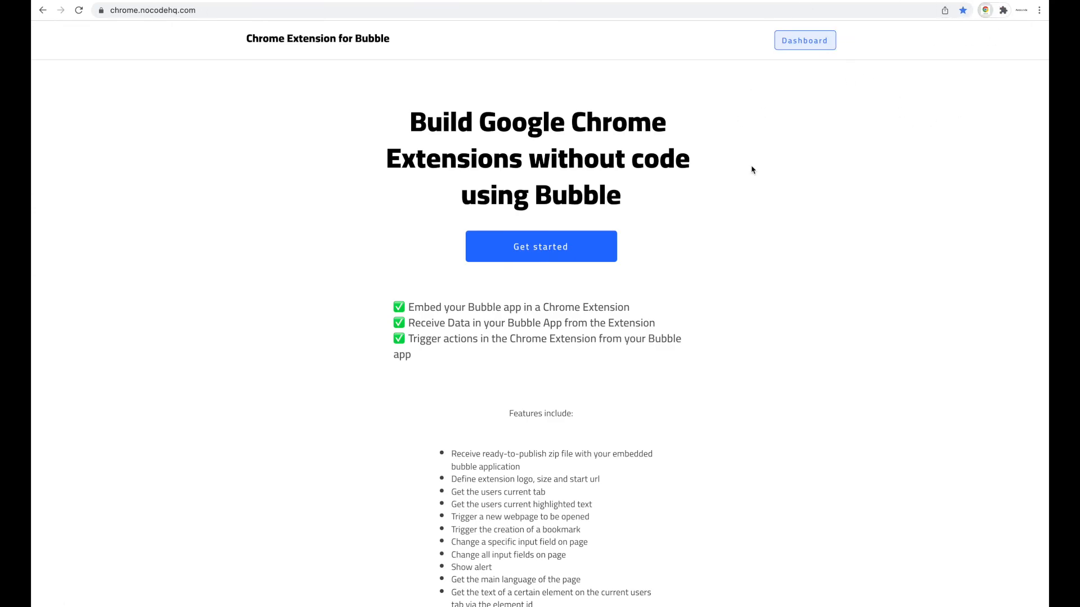
{"action": "left_click", "coordinate": [985, 11]}
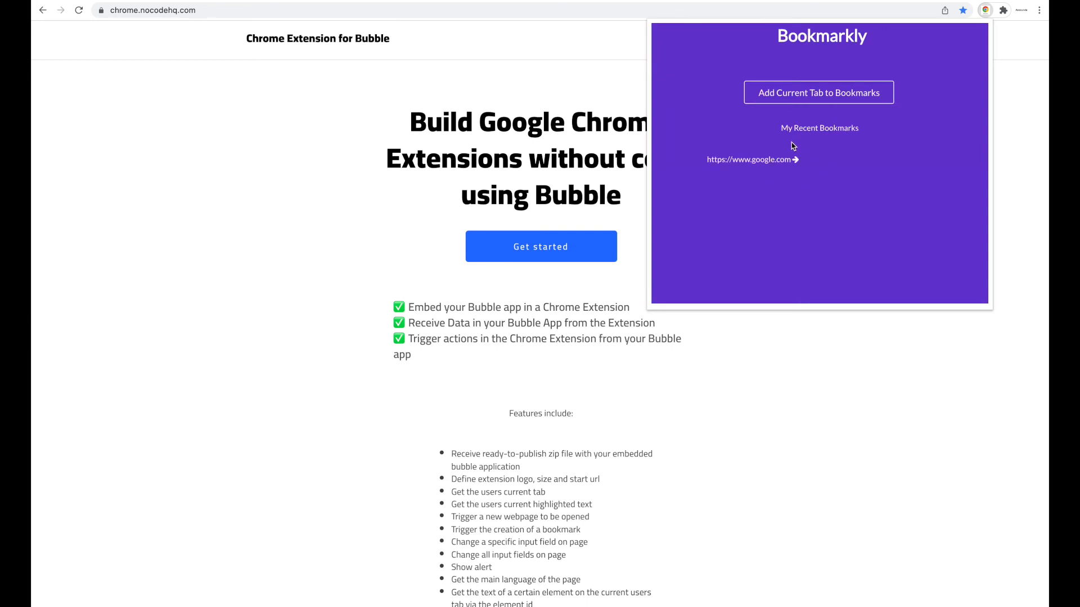
{"action": "left_click", "coordinate": [749, 158]}
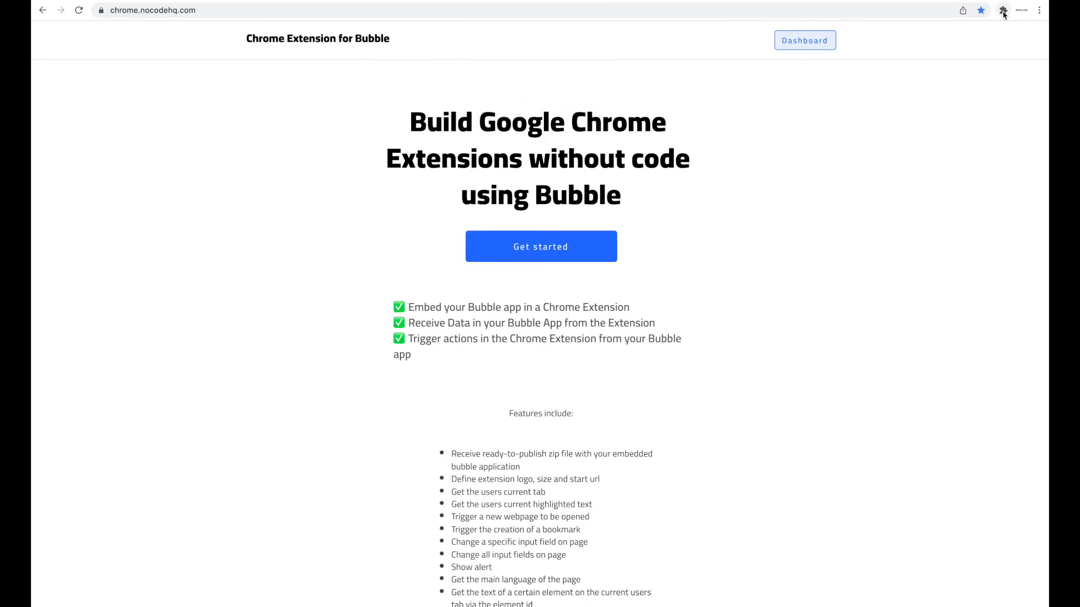
{"action": "left_click", "coordinate": [1002, 10]}
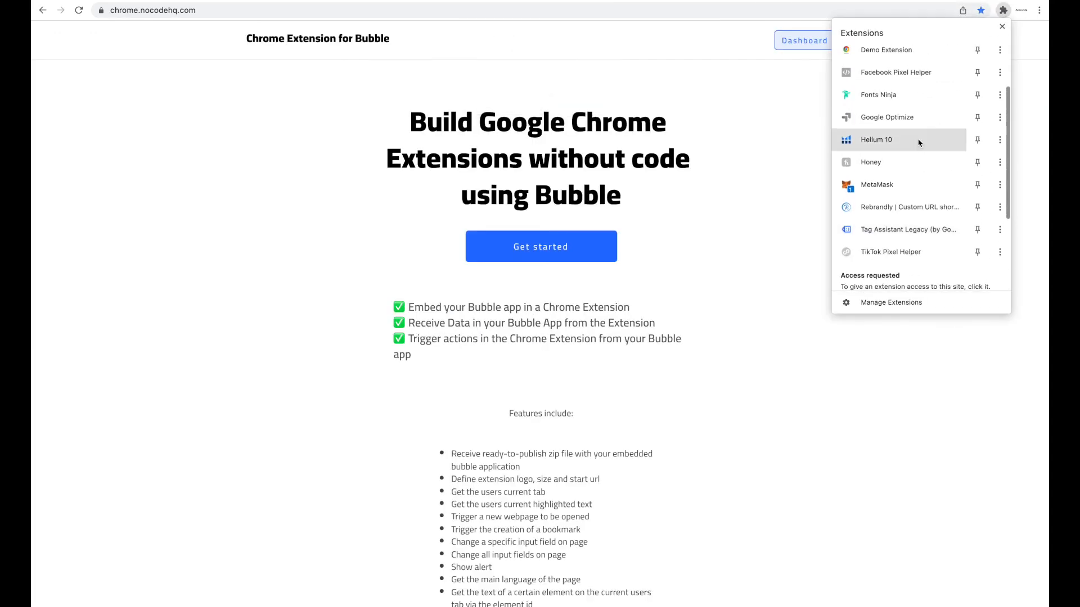
{"action": "left_click", "coordinate": [898, 141]}
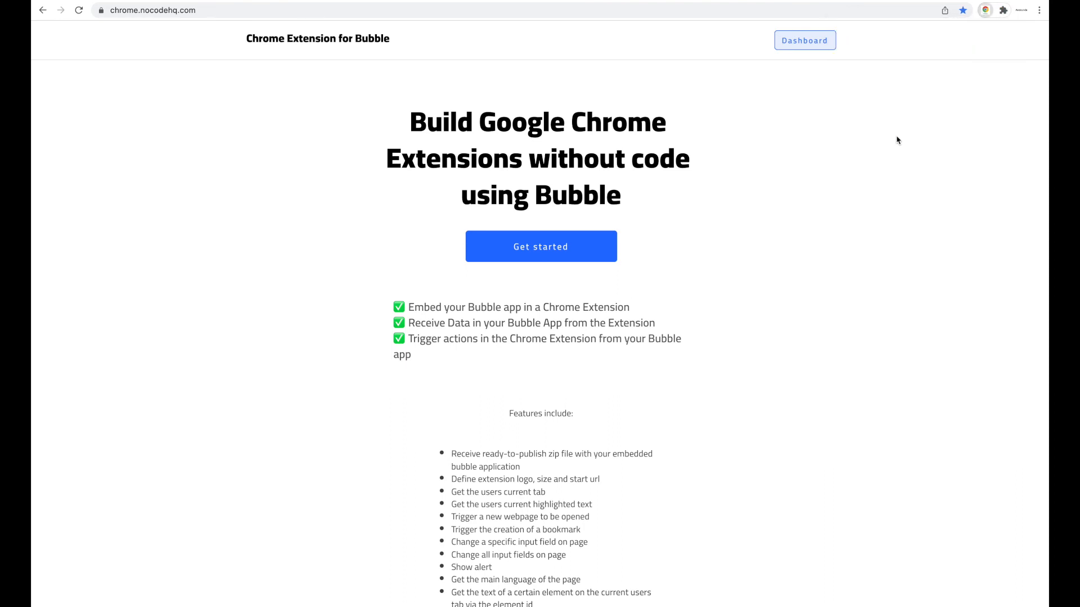
Add the current chrome.nocodehq.com tab to Bookmarkly and dismiss the ADDED! alert.
{"action": "left_click", "coordinate": [1002, 10]}
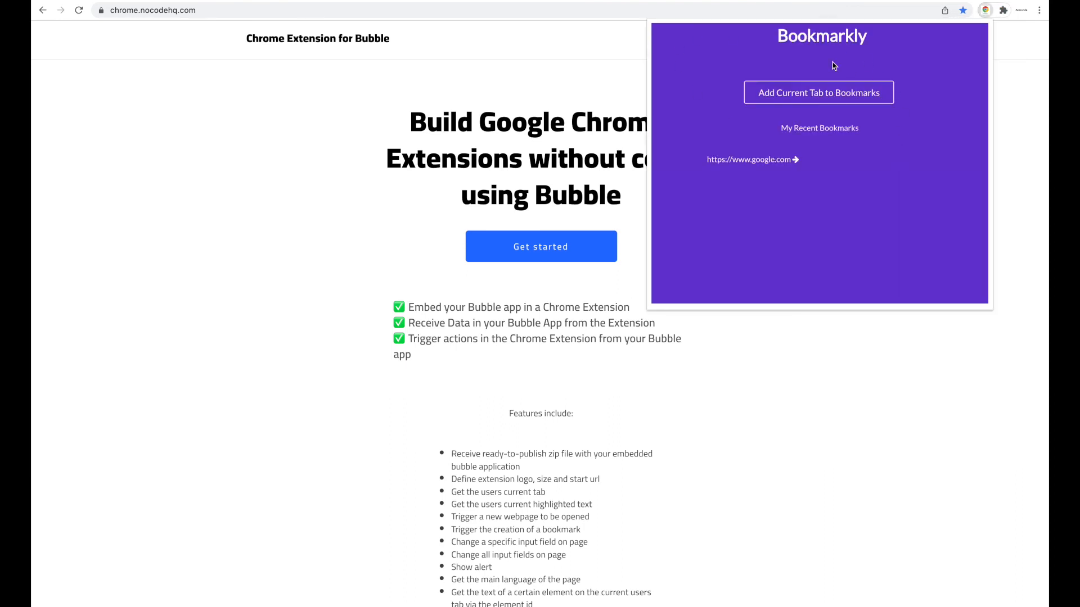
{"action": "left_click", "coordinate": [818, 93]}
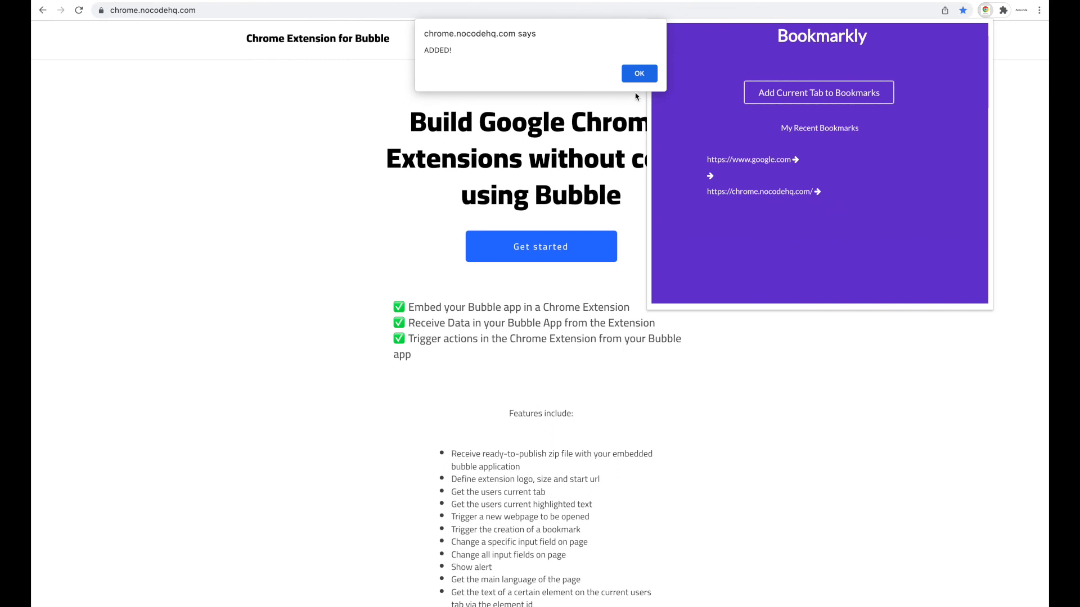
{"action": "left_click", "coordinate": [639, 75]}
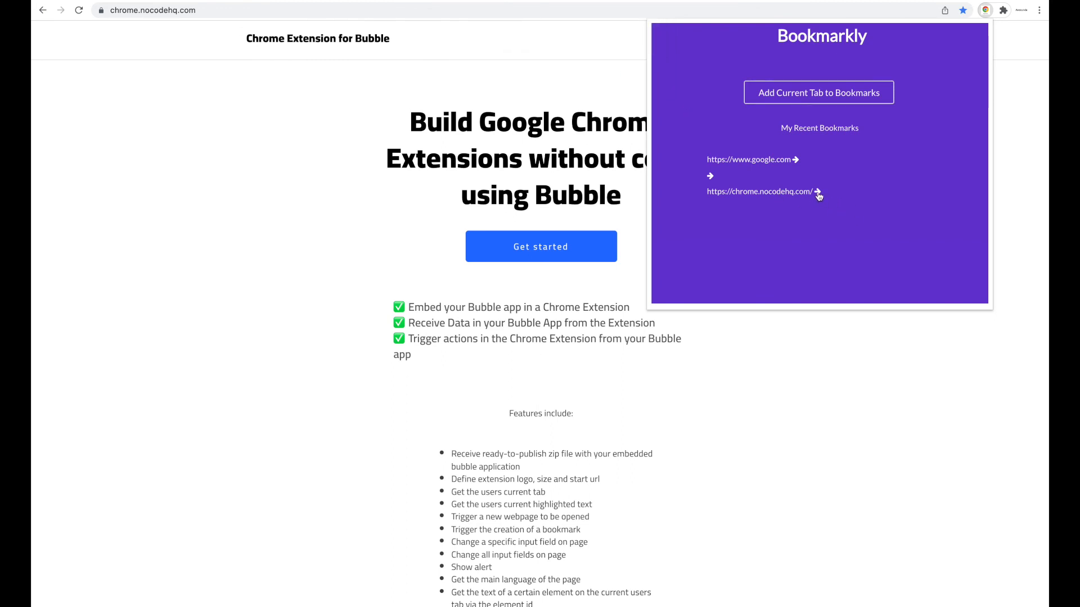
{"action": "mouse_move", "coordinate": [858, 202]}
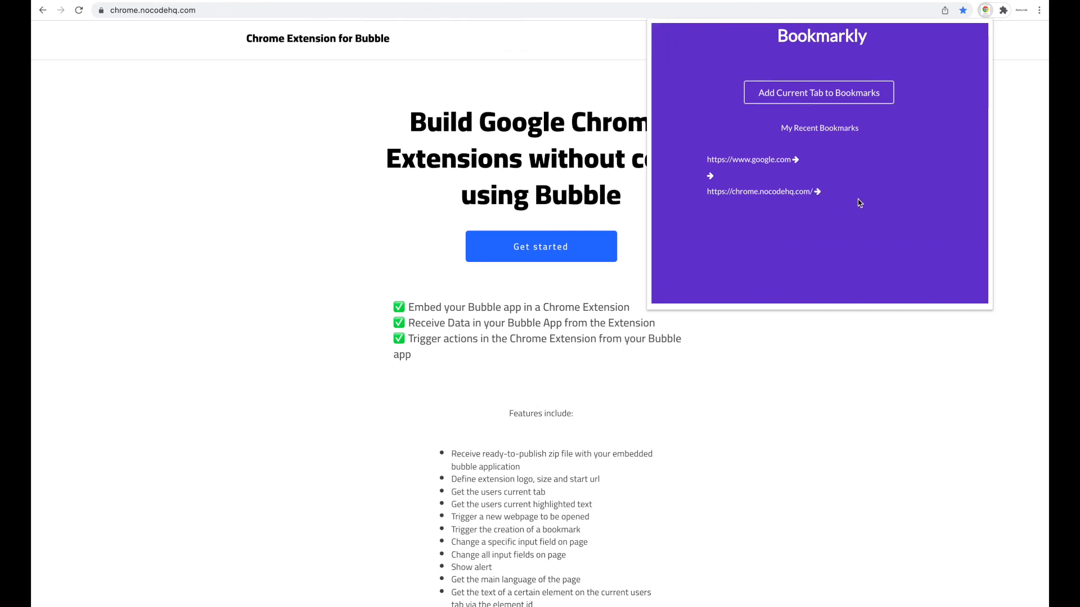
{"action": "mouse_move", "coordinate": [915, 128]}
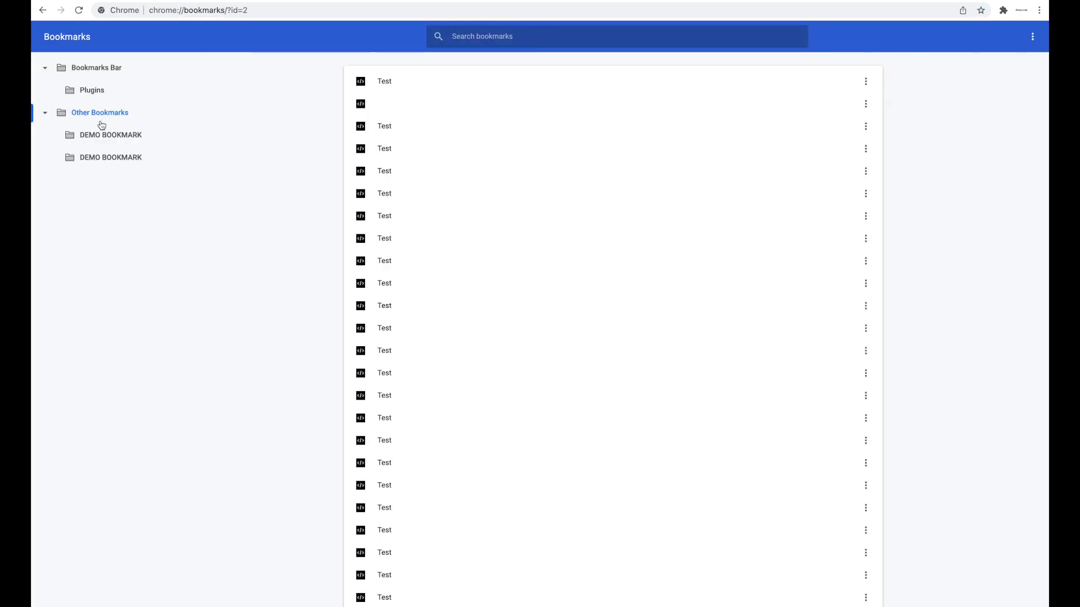
Browse Other Bookmarks in the bookmark manager down to the DEMO BOOKMARK entries.
{"action": "left_click", "coordinate": [110, 134]}
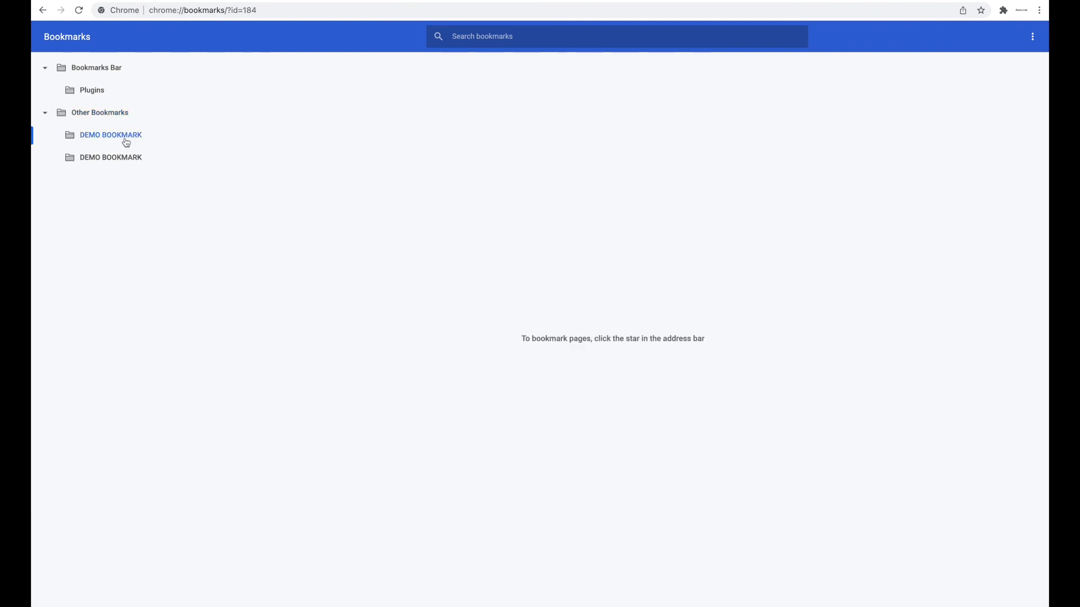
{"action": "left_click", "coordinate": [100, 113]}
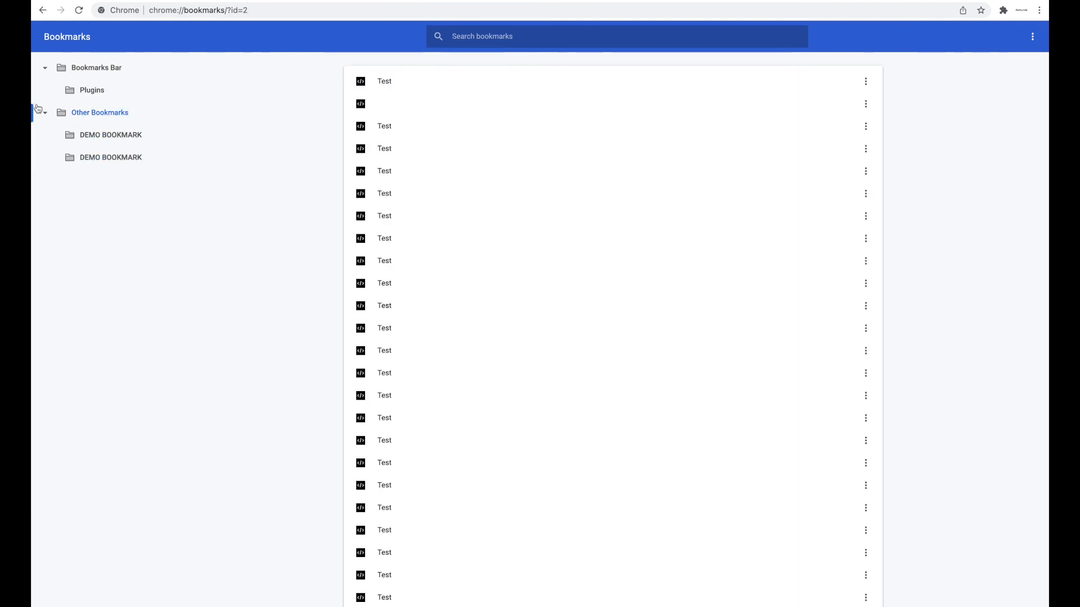
{"action": "scroll", "scroll_direction": "down", "scroll_amount": 3}
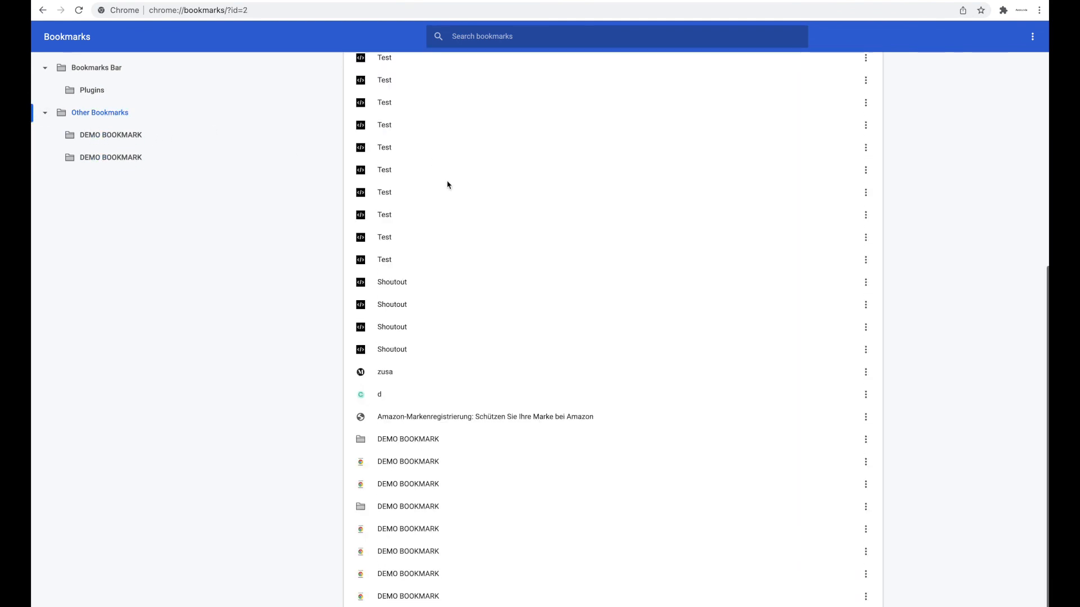
{"action": "mouse_move", "coordinate": [424, 552]}
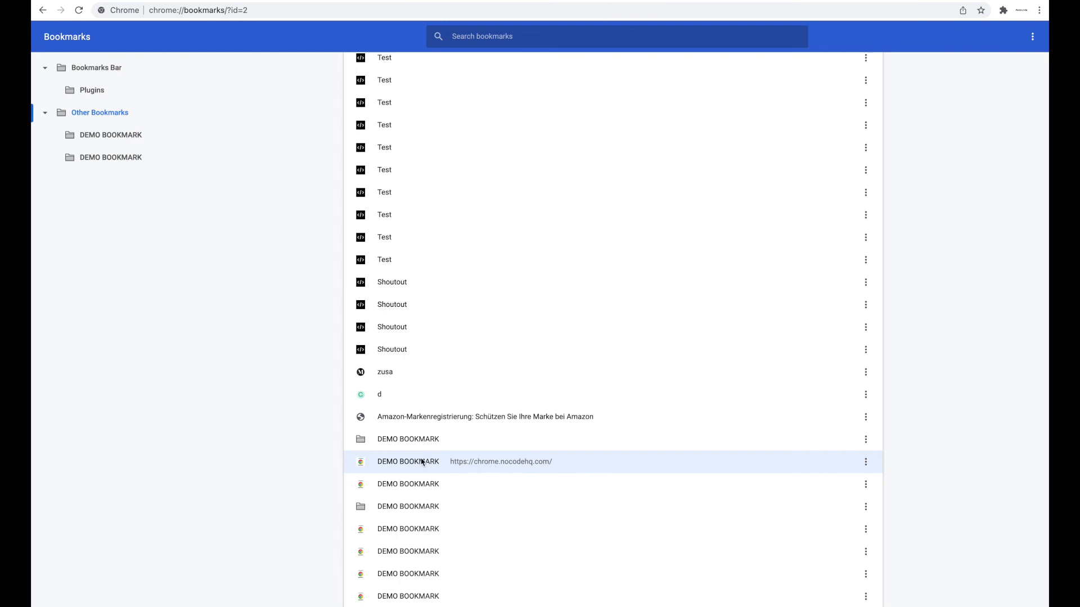
{"action": "mouse_move", "coordinate": [417, 468]}
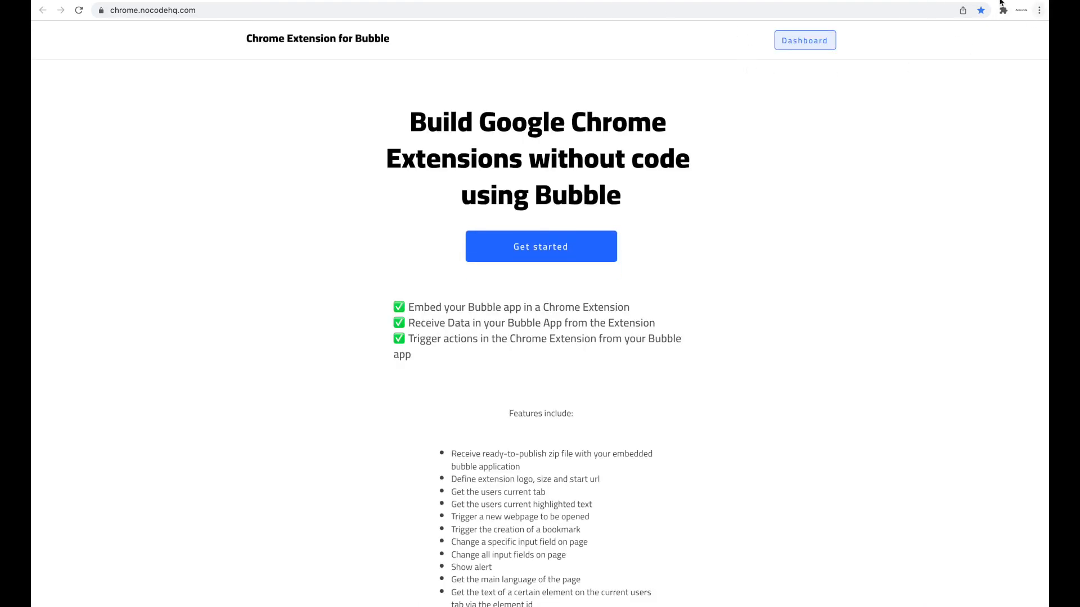
Open the Bookmarkly popup listing the google.com and chrome.nocodehq.com bookmarks.
{"action": "left_click", "coordinate": [1002, 10]}
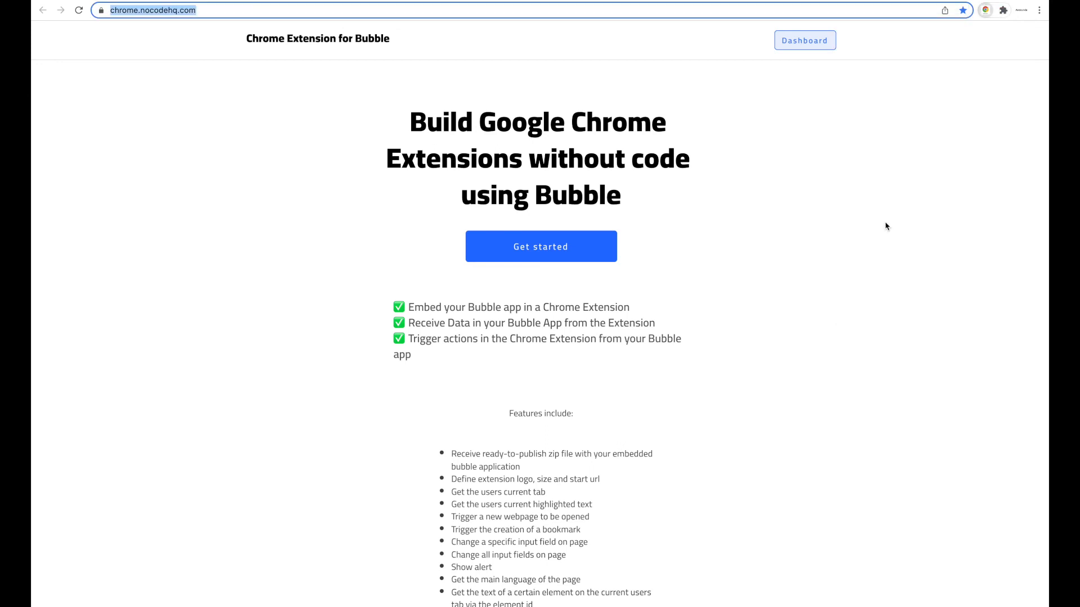
{"action": "left_click", "coordinate": [985, 10]}
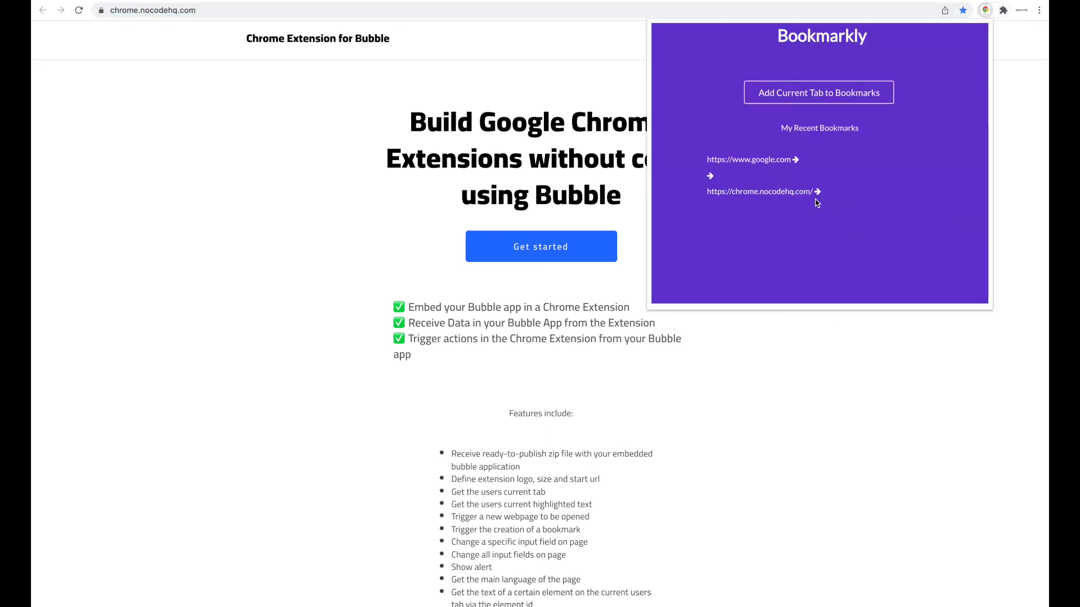
{"action": "mouse_move", "coordinate": [765, 168]}
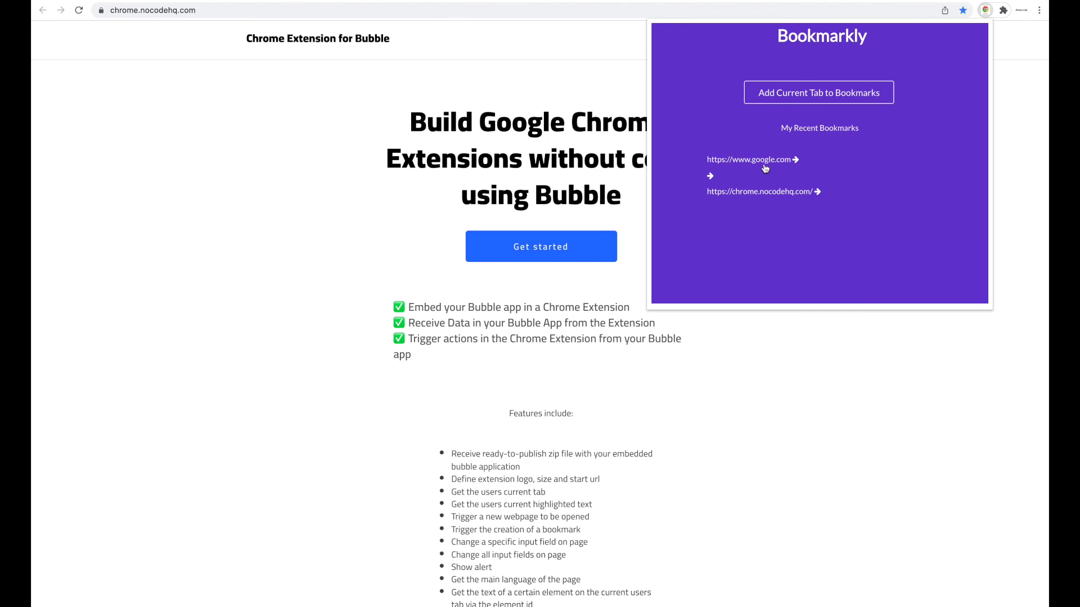
{"action": "mouse_move", "coordinate": [766, 165]}
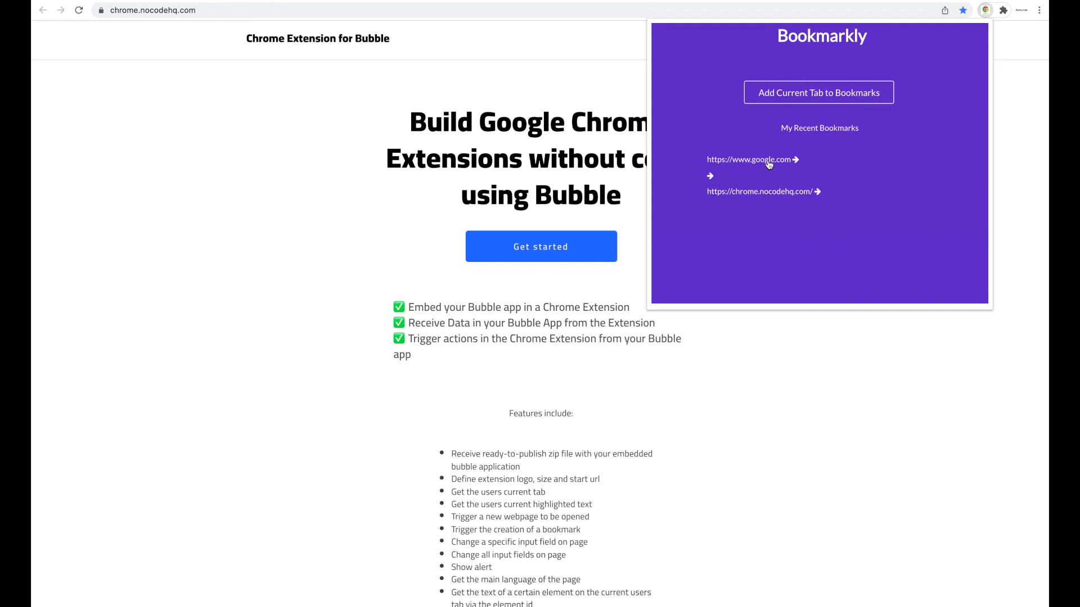
{"action": "mouse_move", "coordinate": [897, 162]}
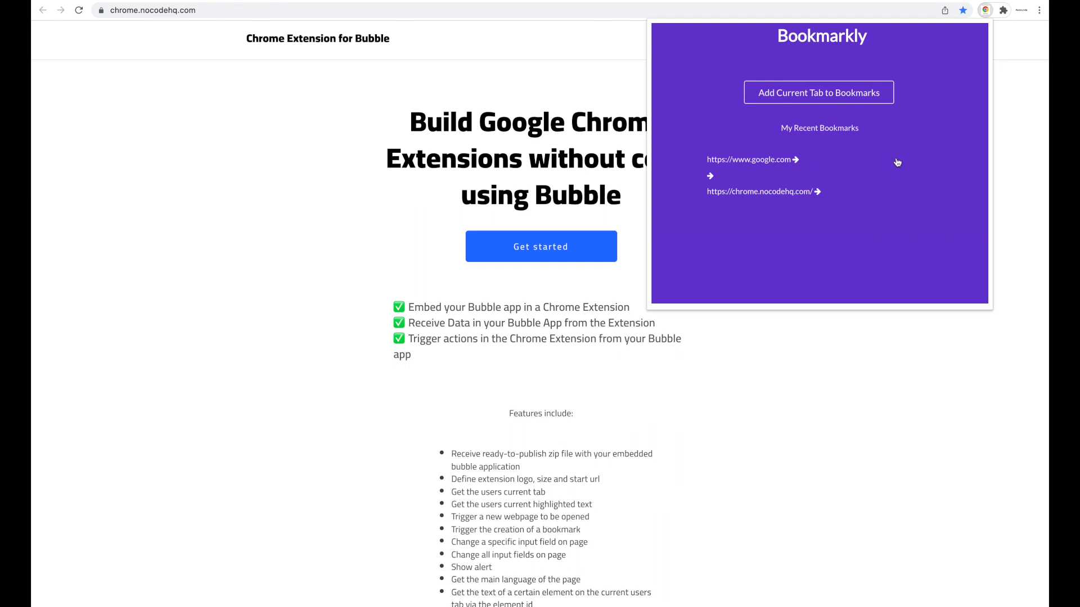